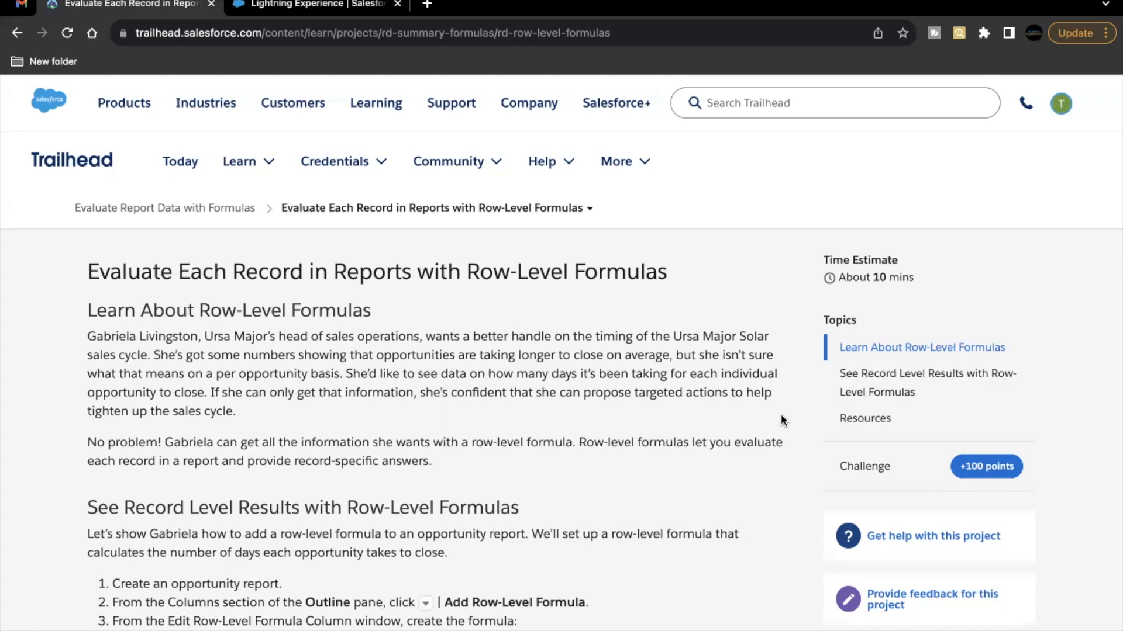
Create a new Opportunities report and set its Close Date filter to All Time
scroll("down", 3)
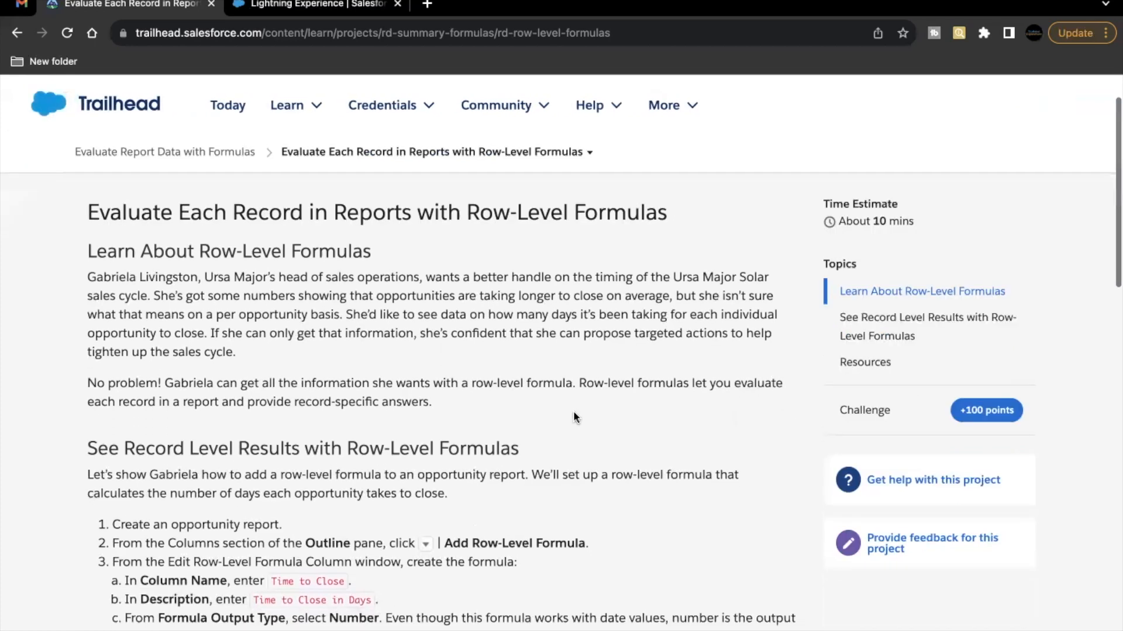
scroll("down", 3)
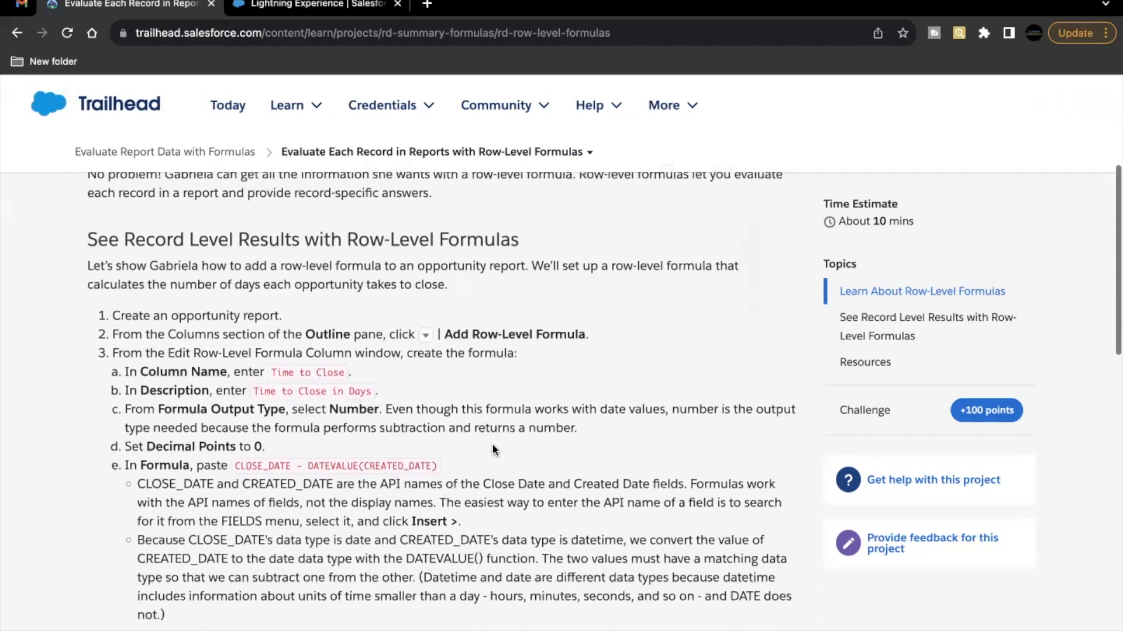
scroll("down", 3)
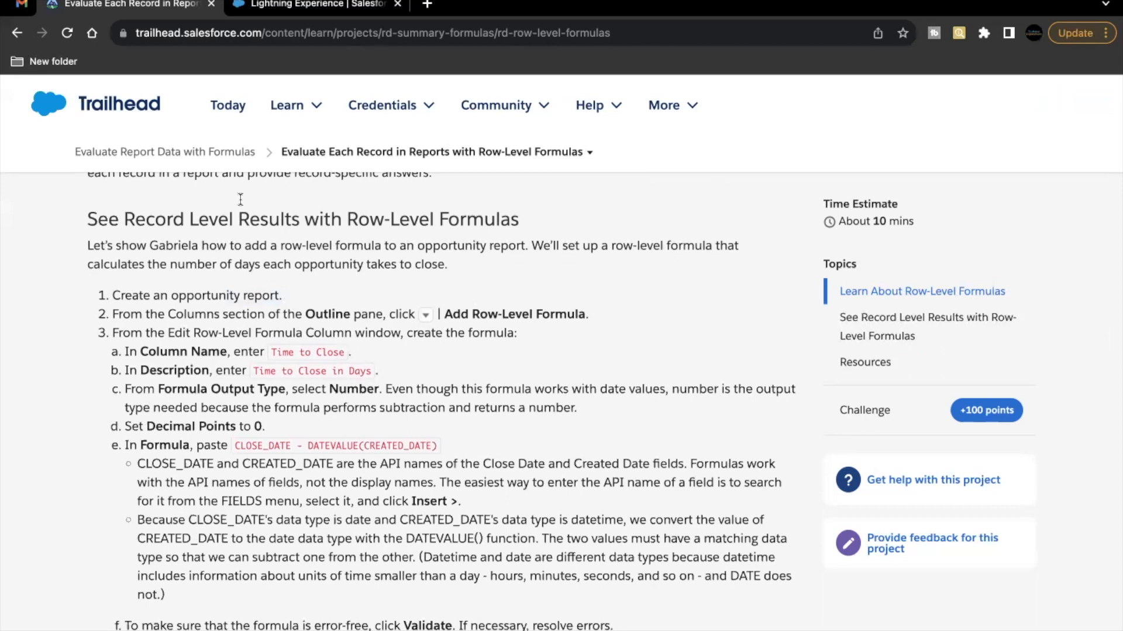
left_click(312, 5)
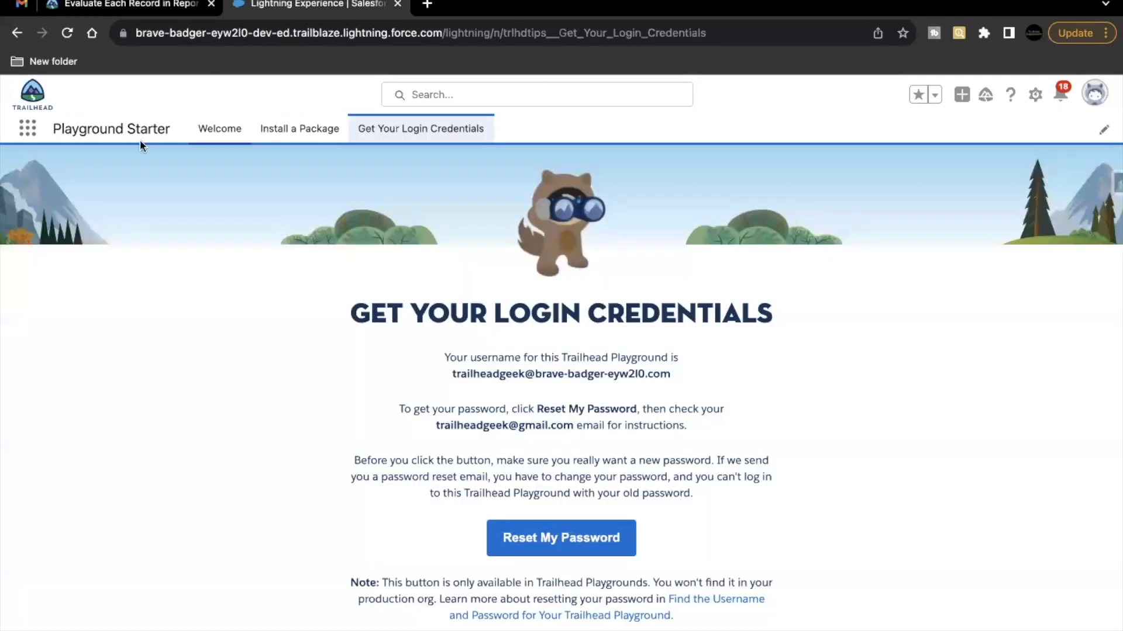
left_click(27, 128)
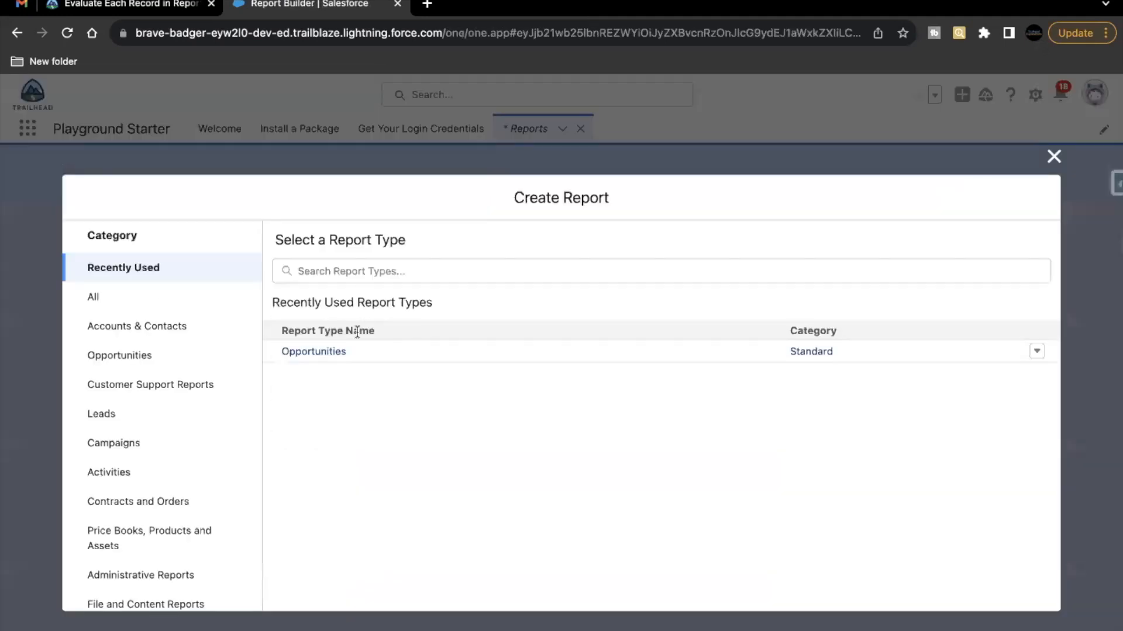
left_click(313, 352)
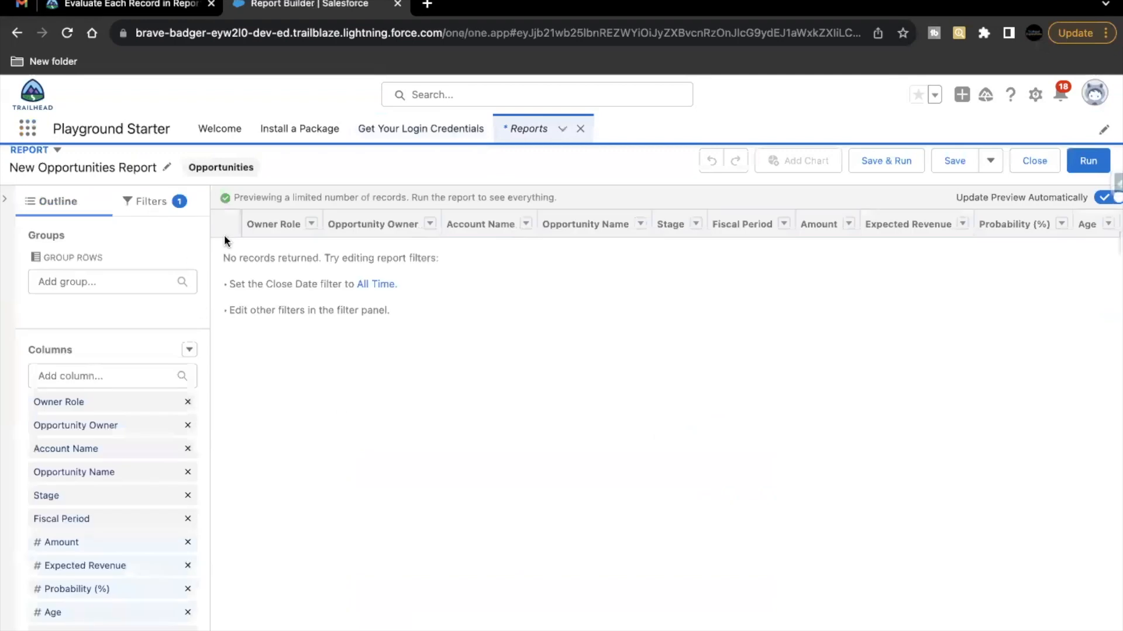
mouse_move(380, 302)
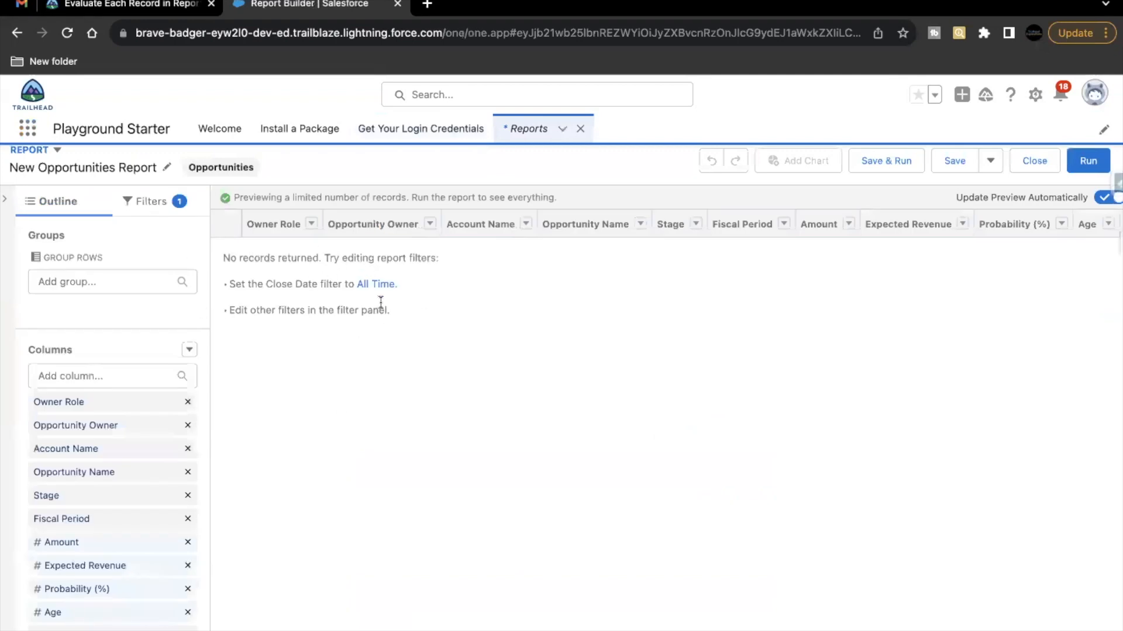
mouse_move(376, 284)
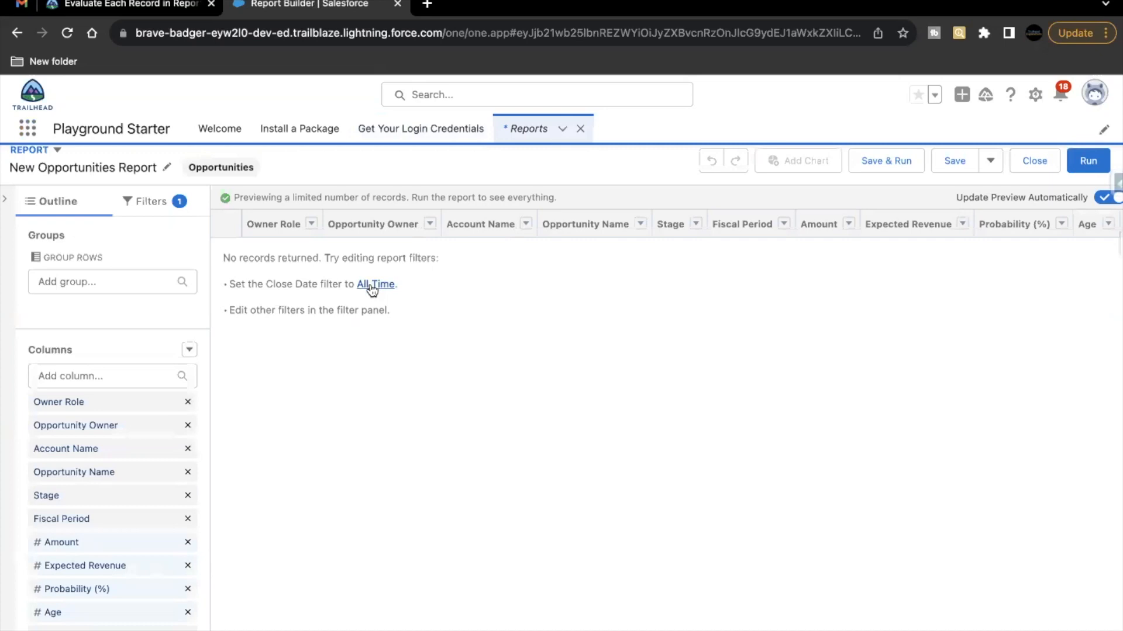
left_click(375, 284)
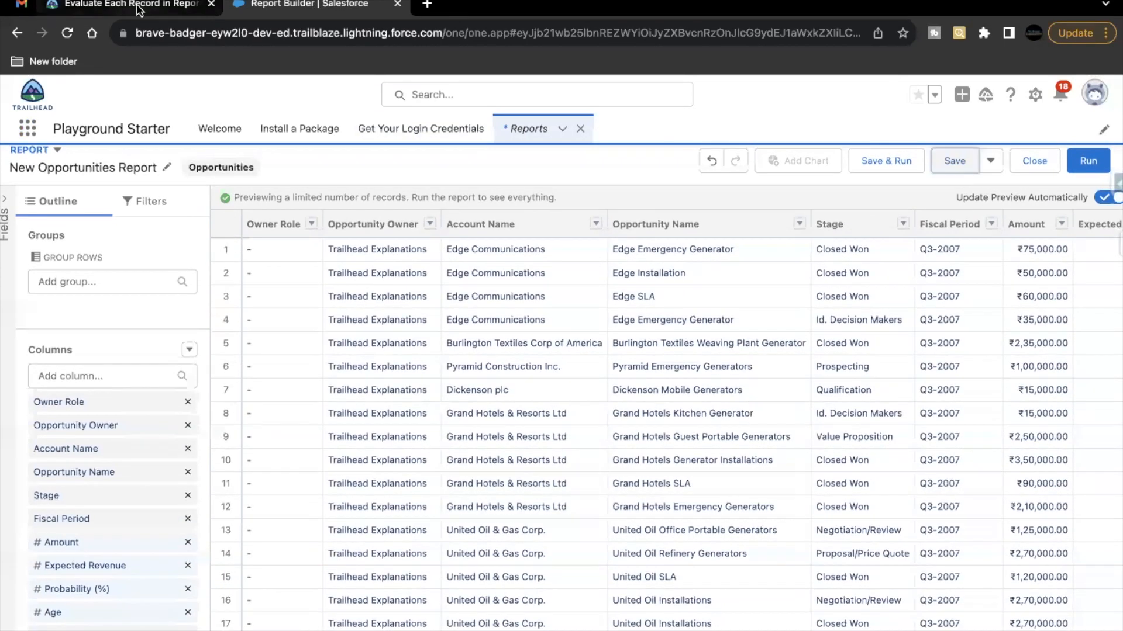
Save the report as 'Opportunity with Formula' in Private Reports
left_click(125, 6)
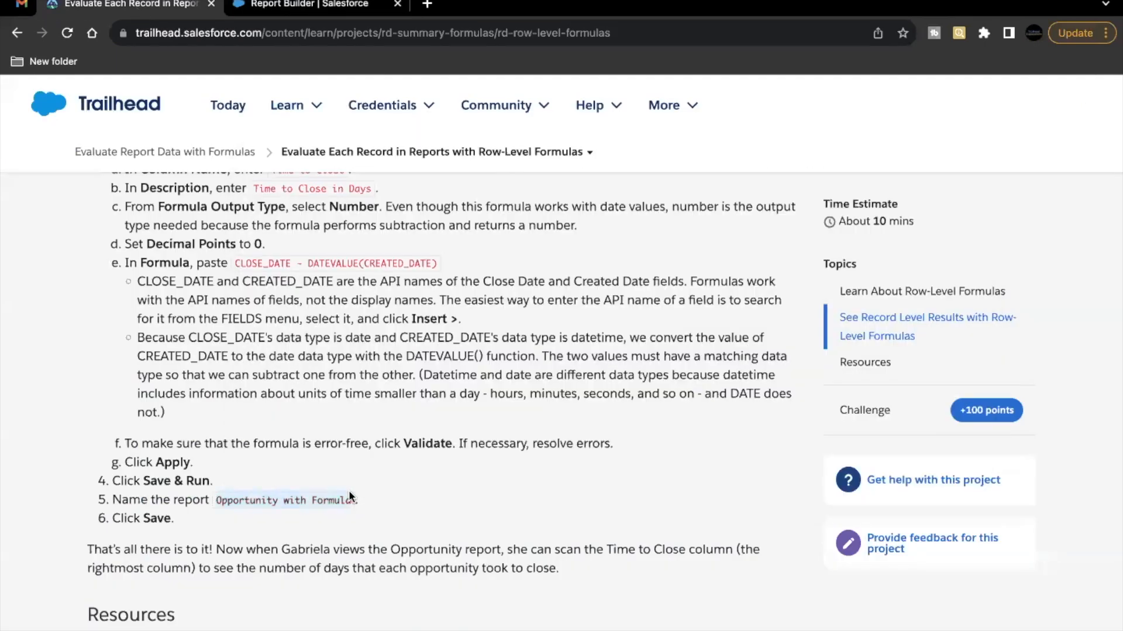
left_click(301, 5)
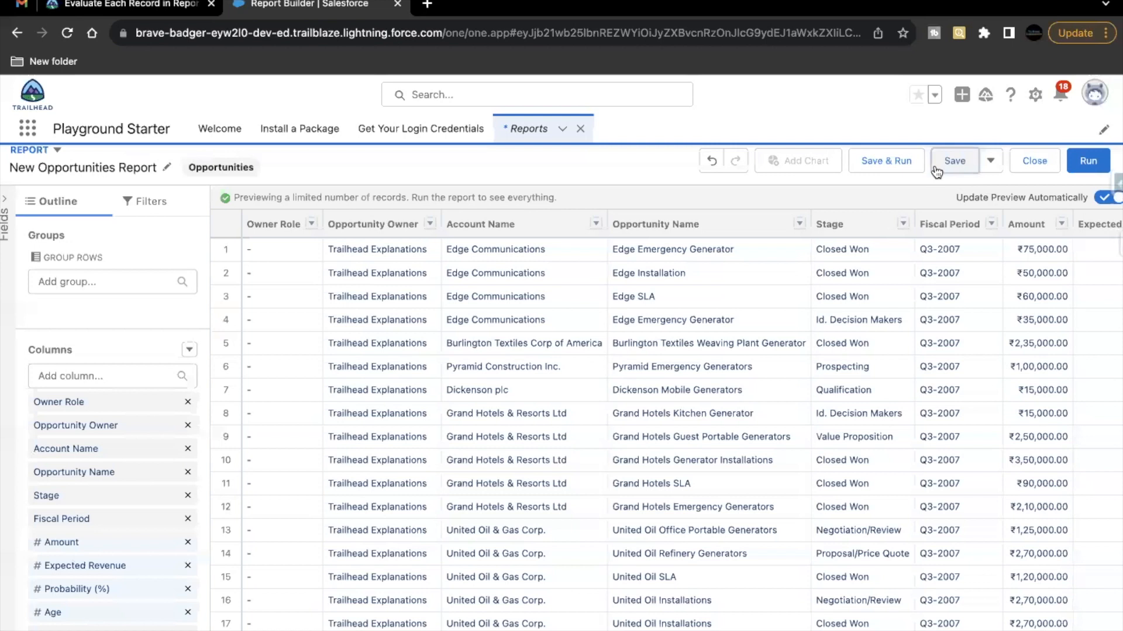
left_click(954, 160)
type("Opportunity with Formula")
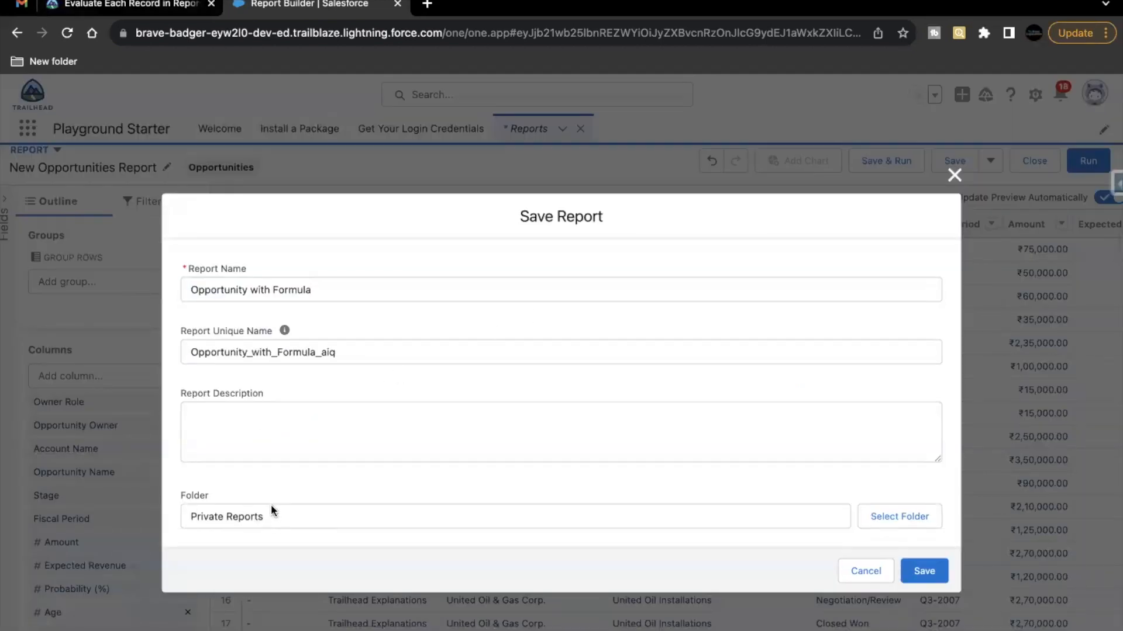
mouse_move(270, 510)
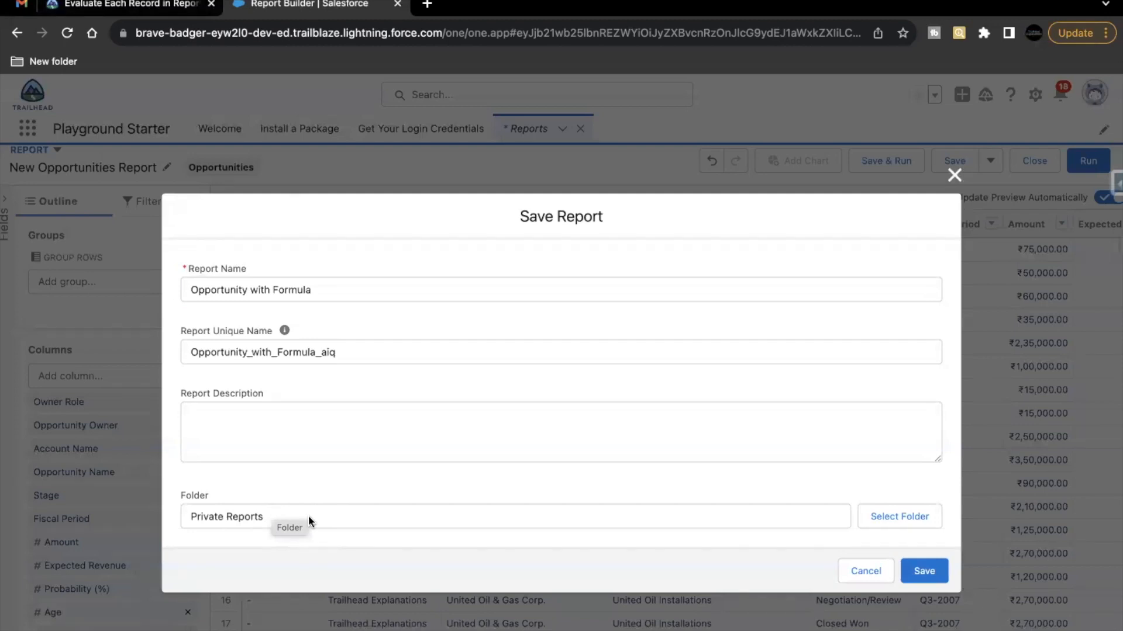
mouse_move(848, 546)
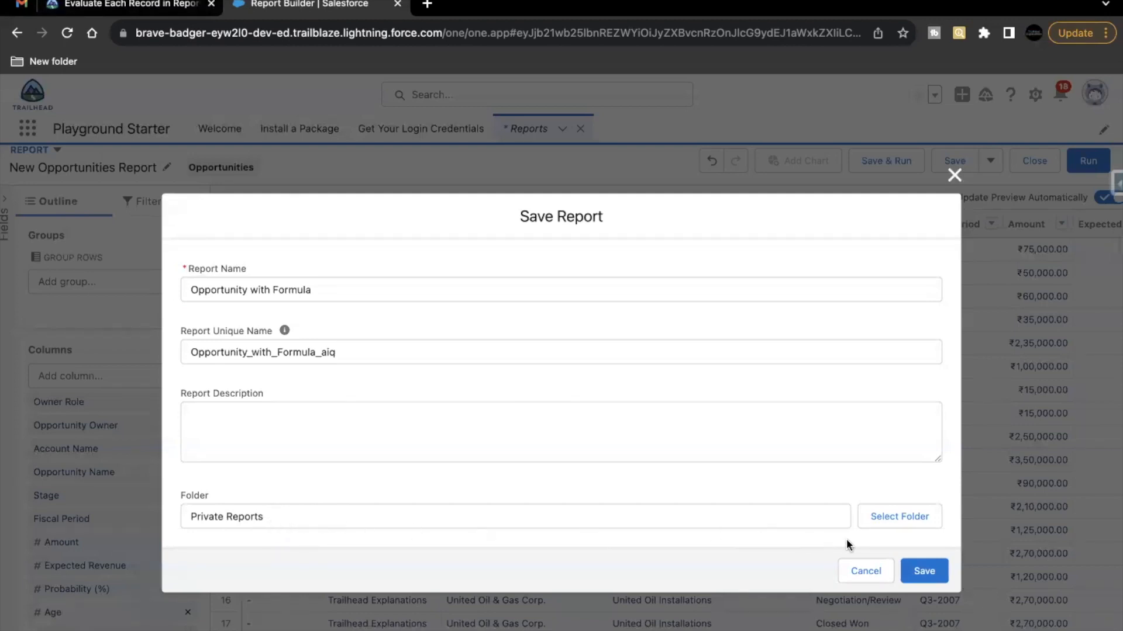
left_click(923, 571)
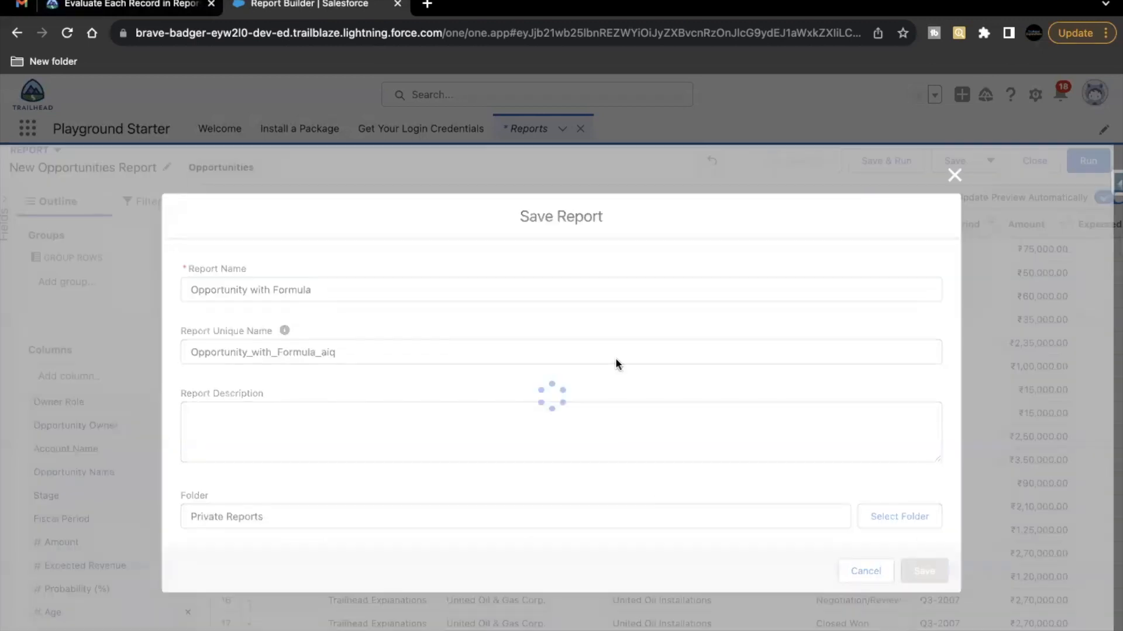
left_click(924, 571)
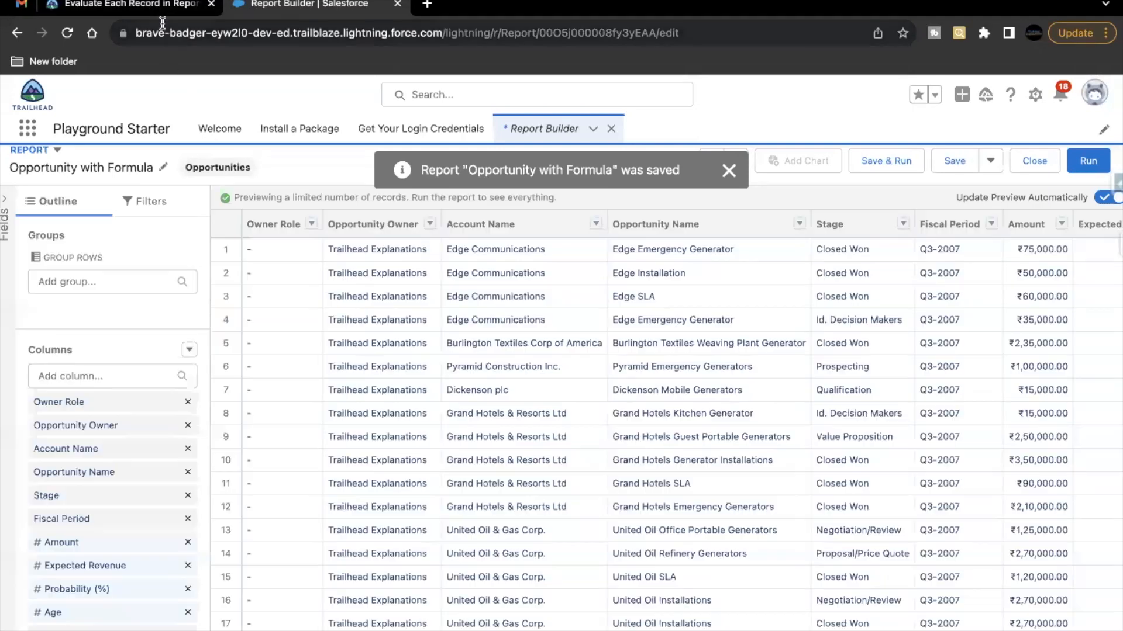
Add a row-level formula column named 'Time to Close', described as 'Time to Close in Days'
left_click(126, 4)
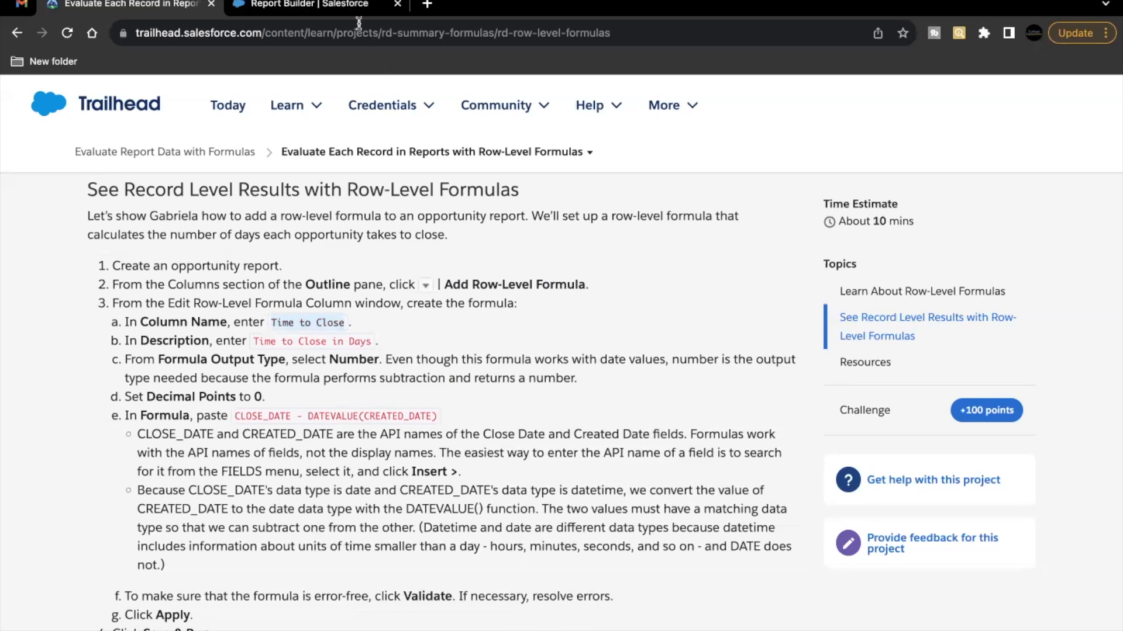
left_click(301, 6)
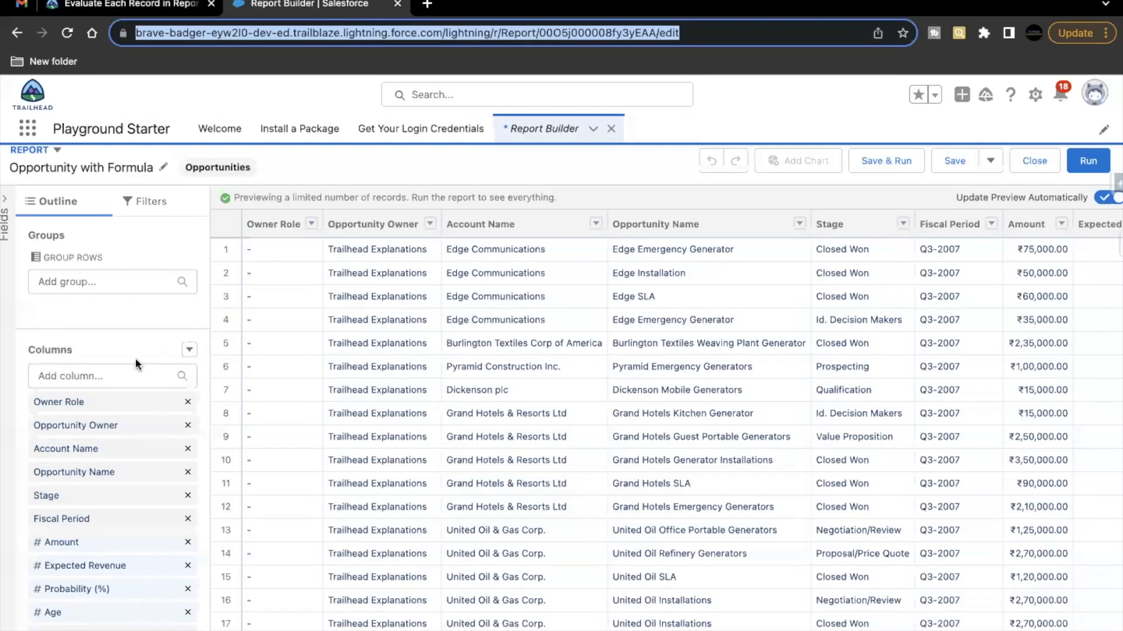
left_click(188, 349)
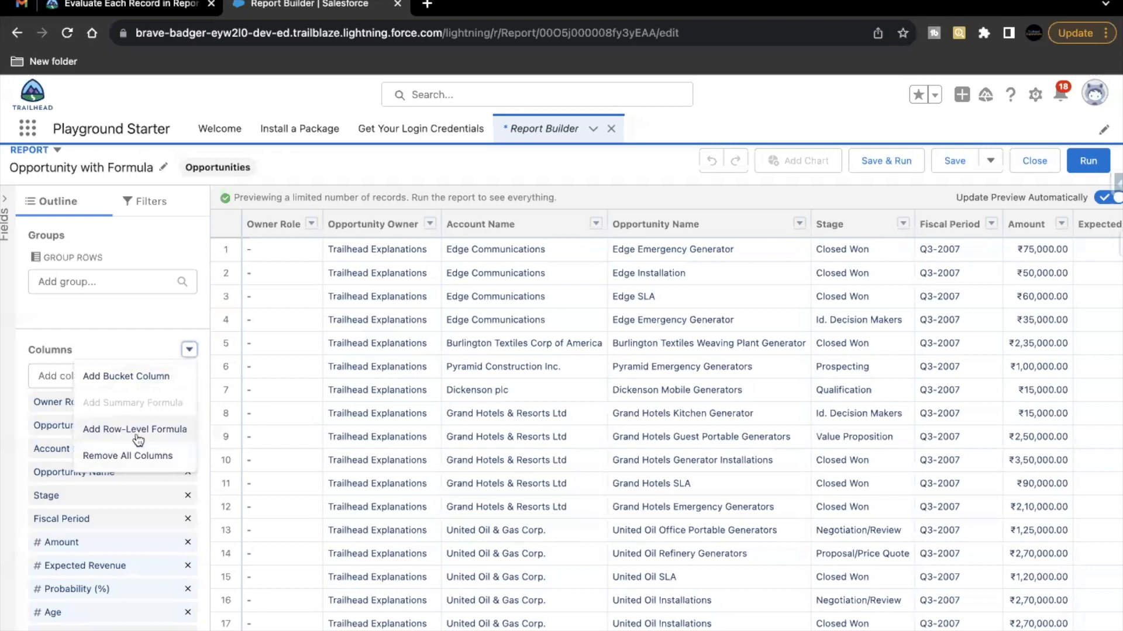
left_click(135, 429)
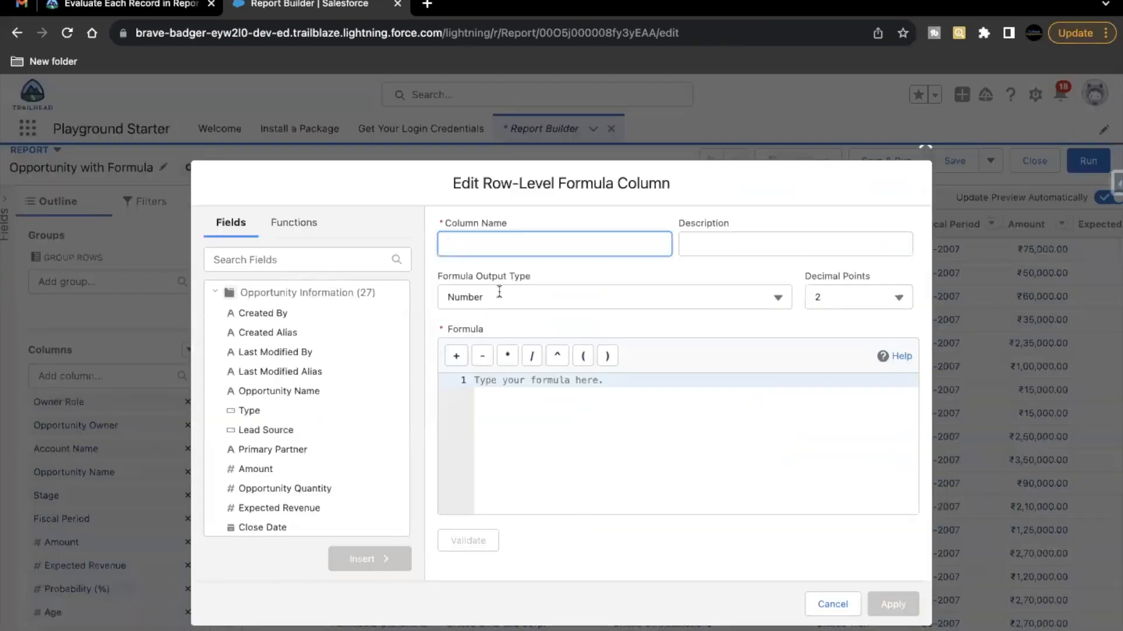
type("Time to Close")
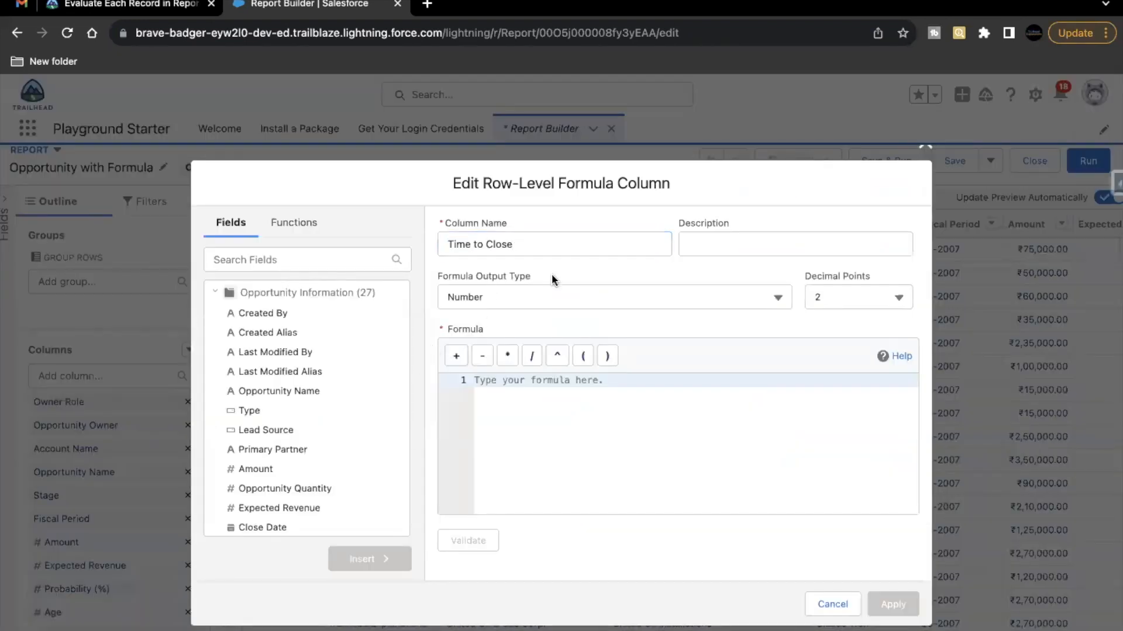
left_click(129, 6)
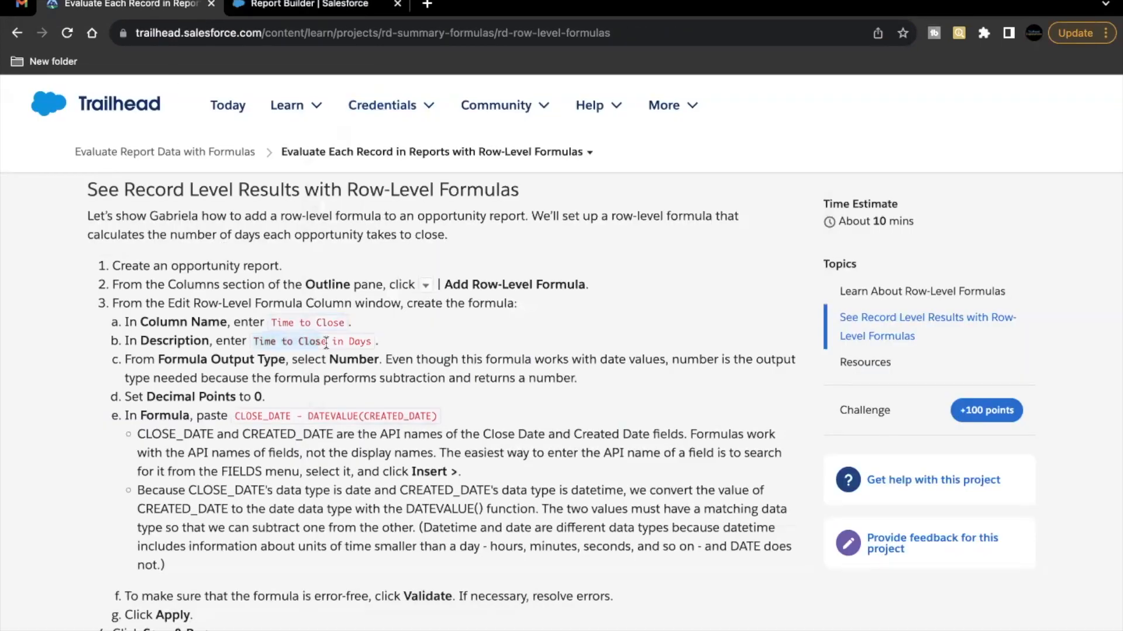
left_click(315, 6)
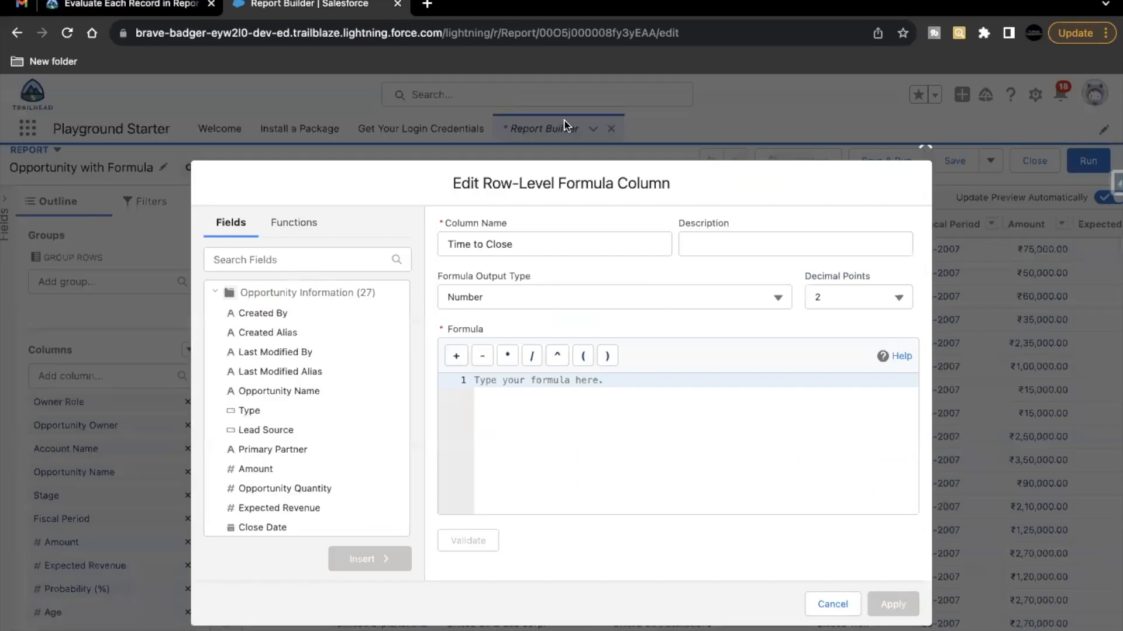
type("Time to Close in Days")
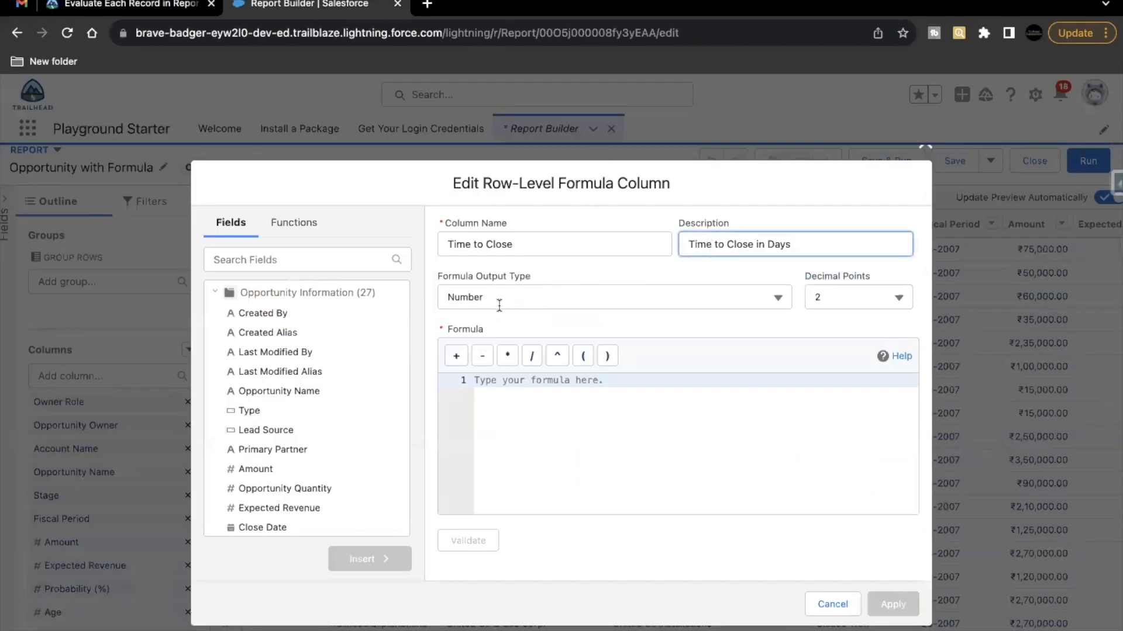
mouse_move(503, 329)
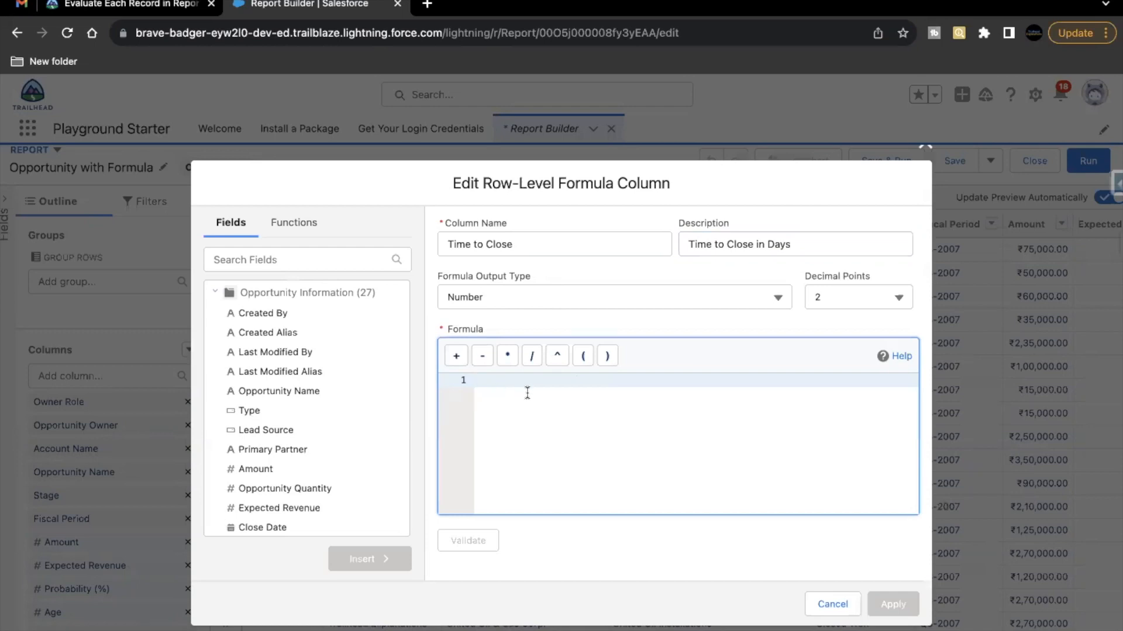
mouse_move(427, 299)
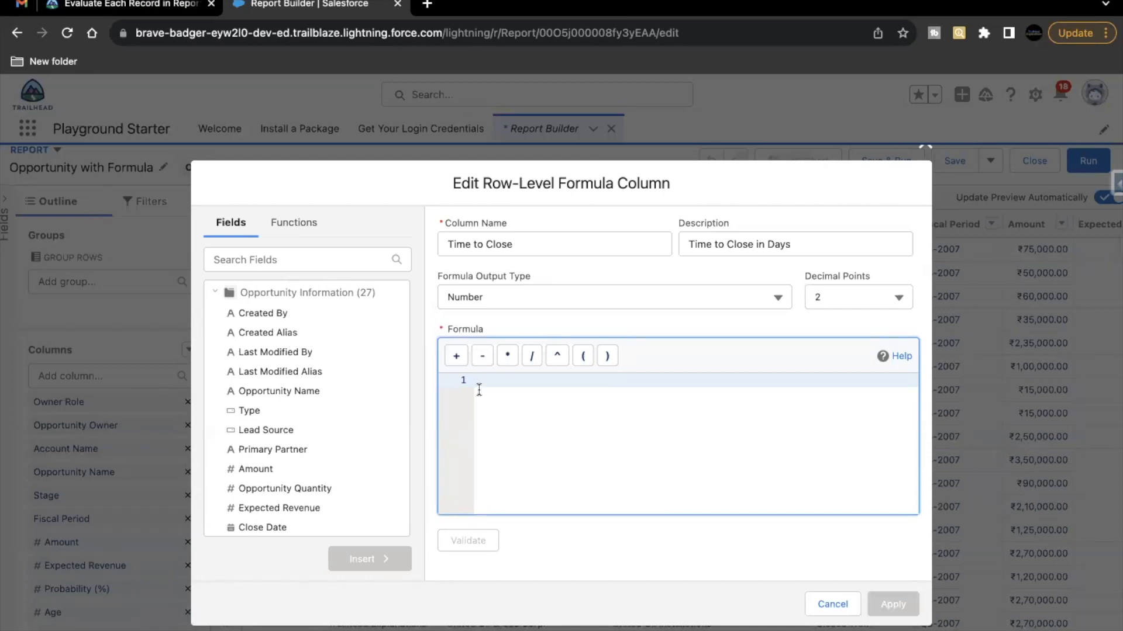
mouse_move(297, 283)
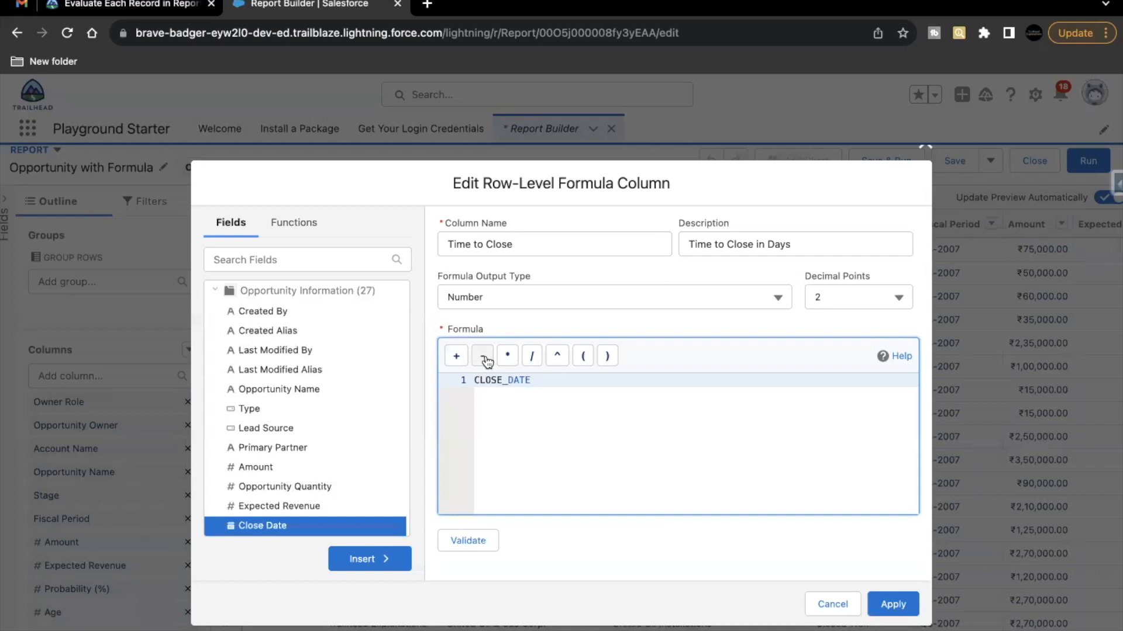
Build the formula CLOSE_DATE - DATEVALUE(expression) using the minus operator and DATEVALUE function
left_click(481, 356)
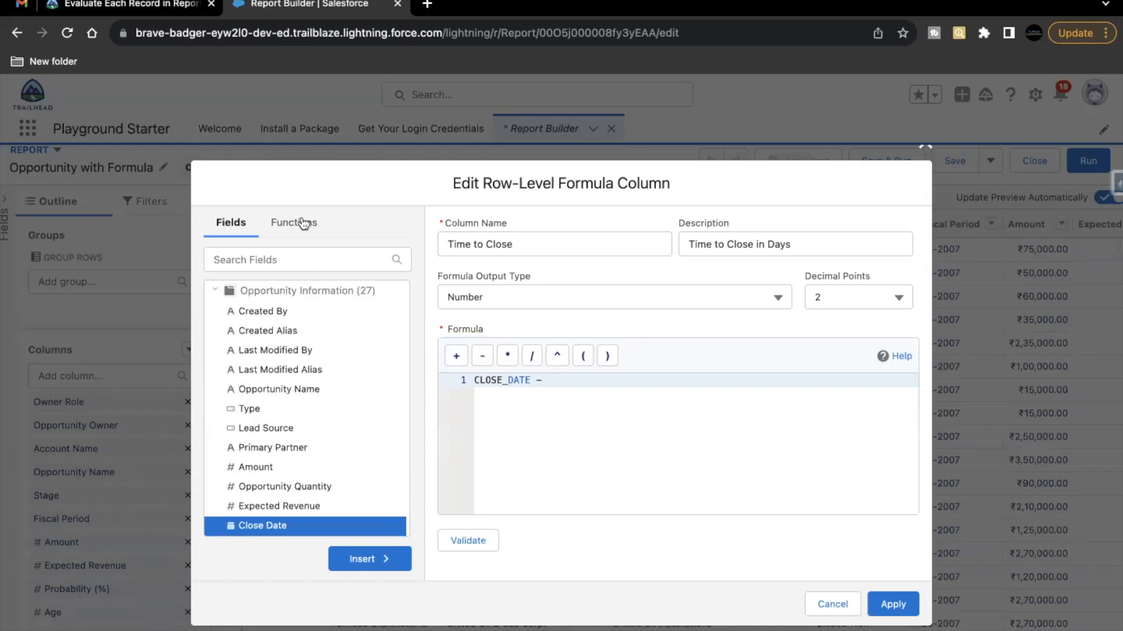
left_click(293, 223)
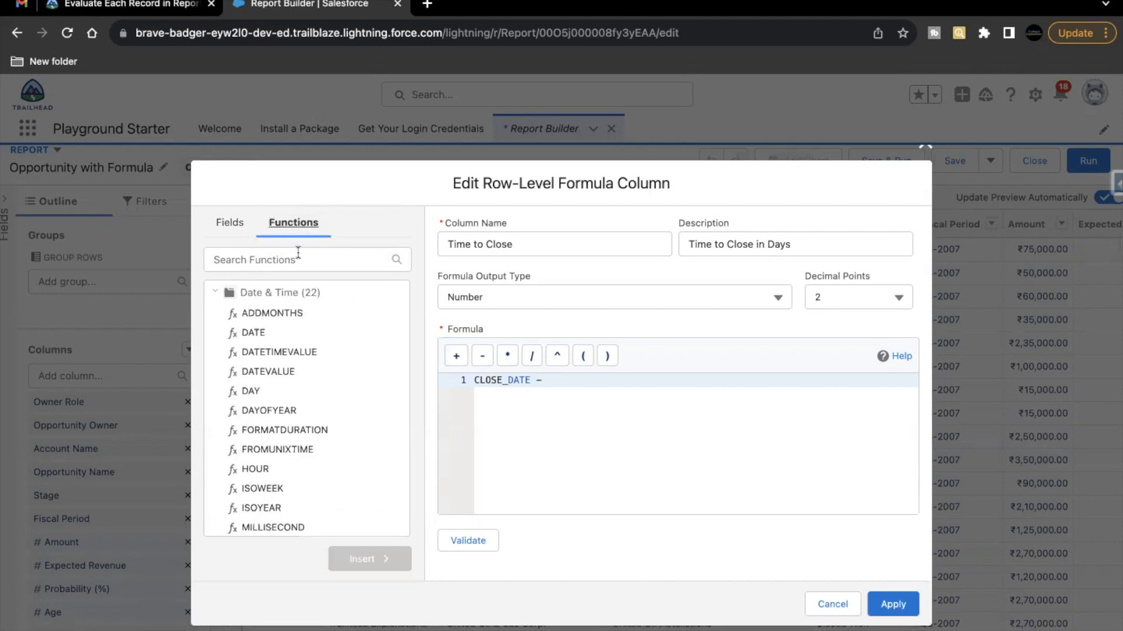
left_click(268, 371)
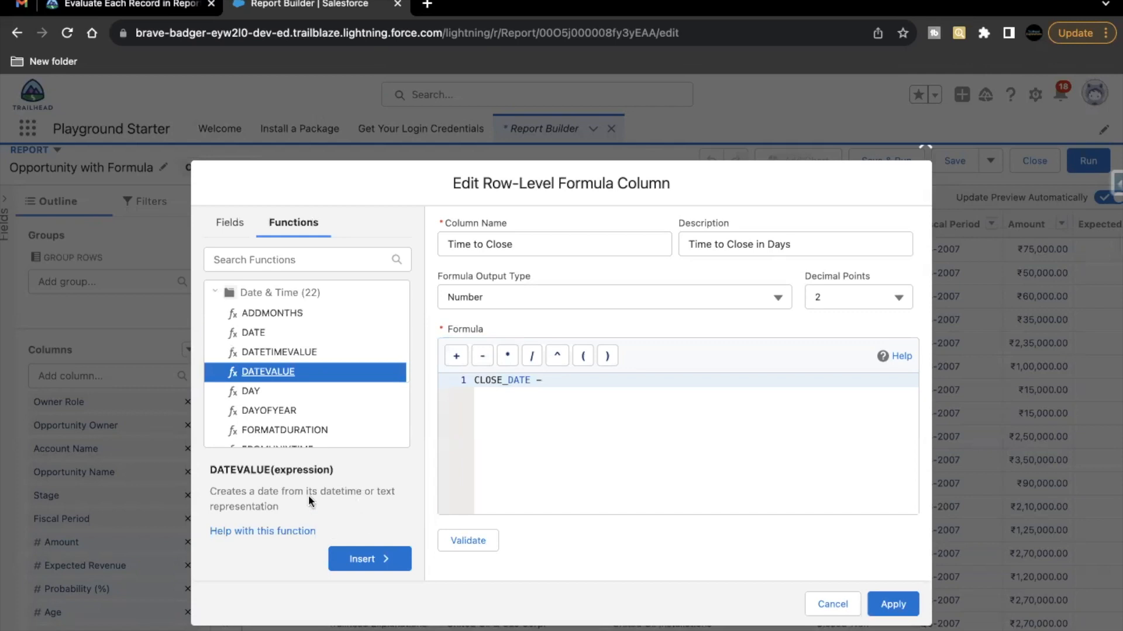
left_click(369, 559)
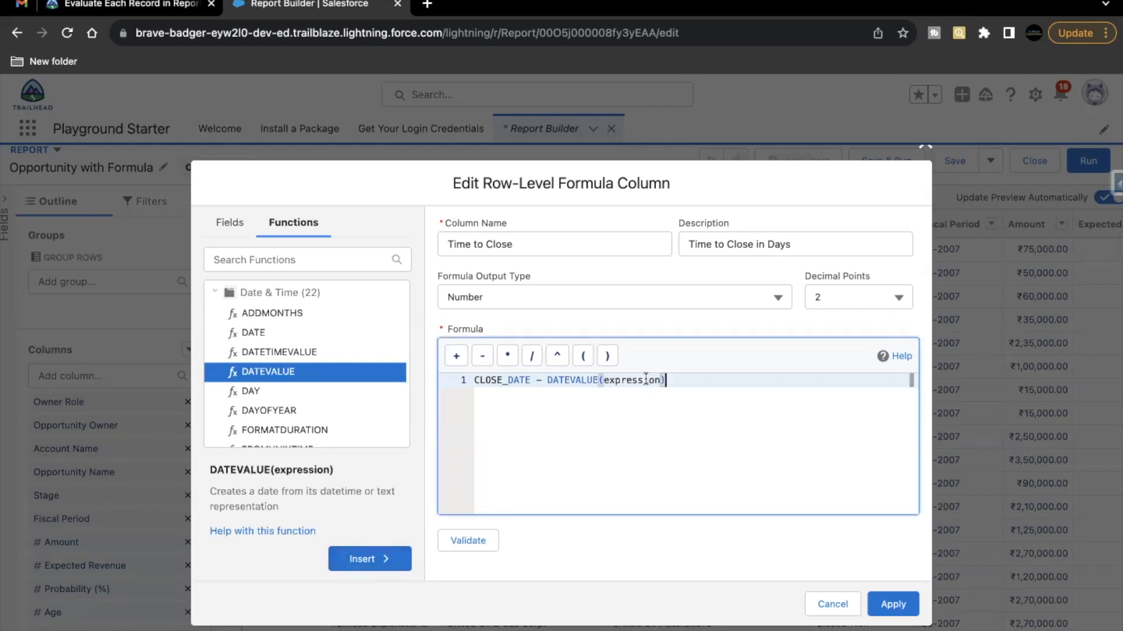
Put Created Date inside DATEVALUE and validate CLOSE_DATE - DATEVALUE(CREATED_DATE)
left_click(230, 222)
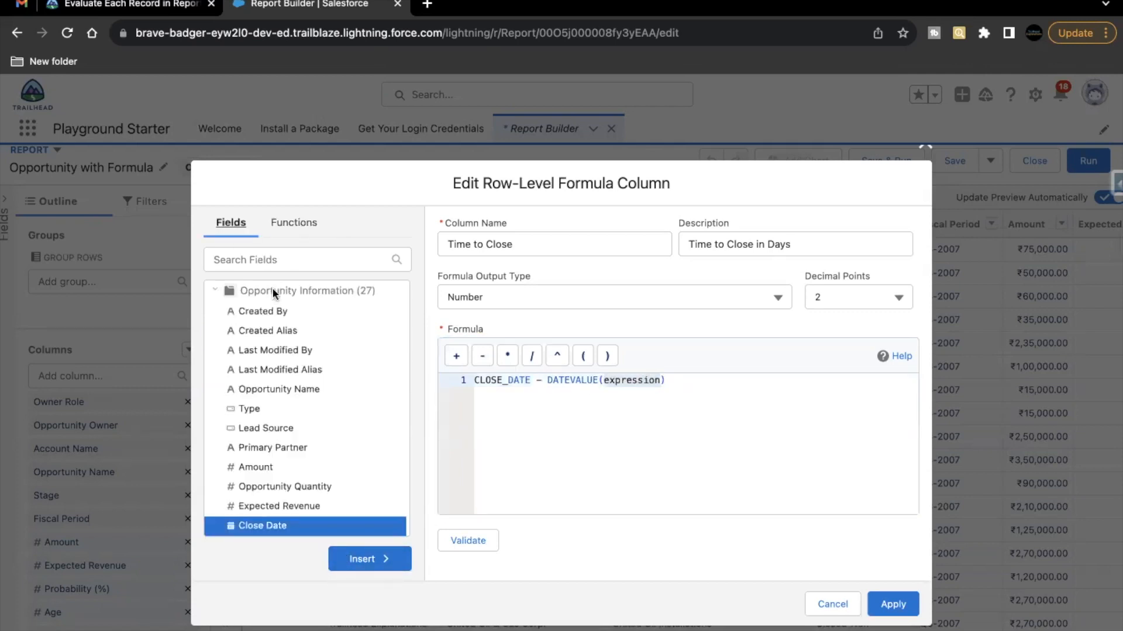
type("cre")
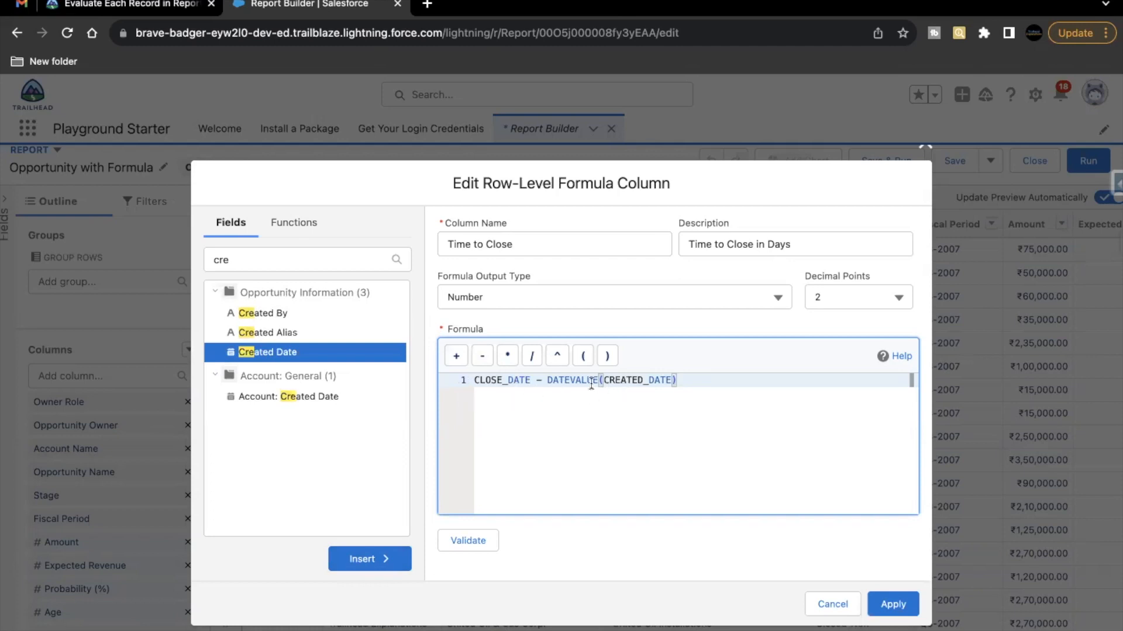
double_click(570, 380)
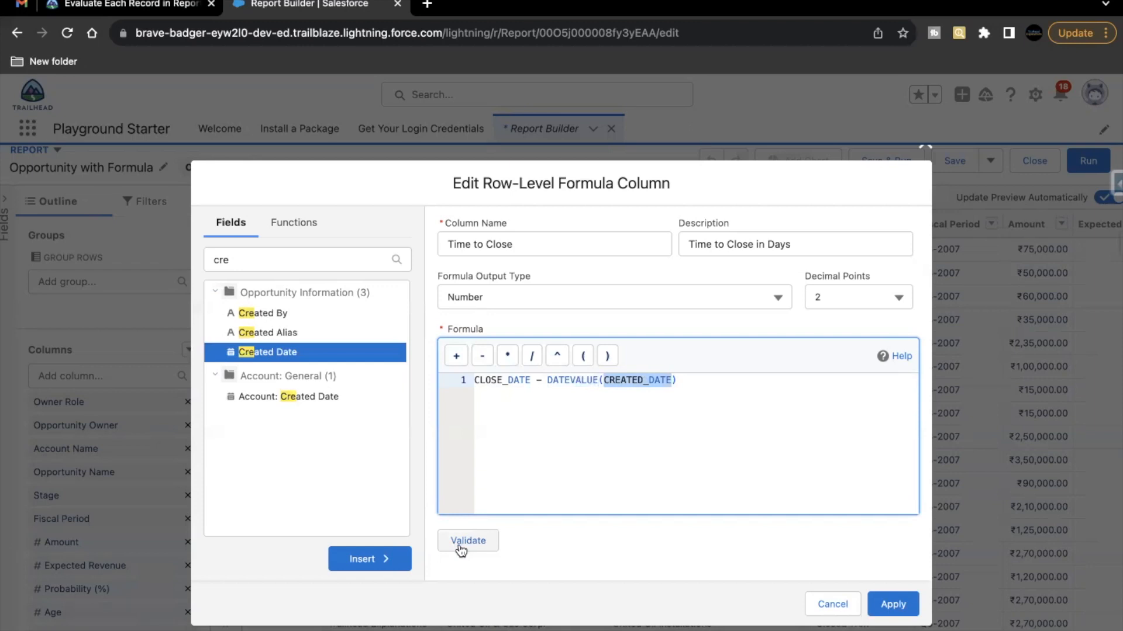
left_click(468, 540)
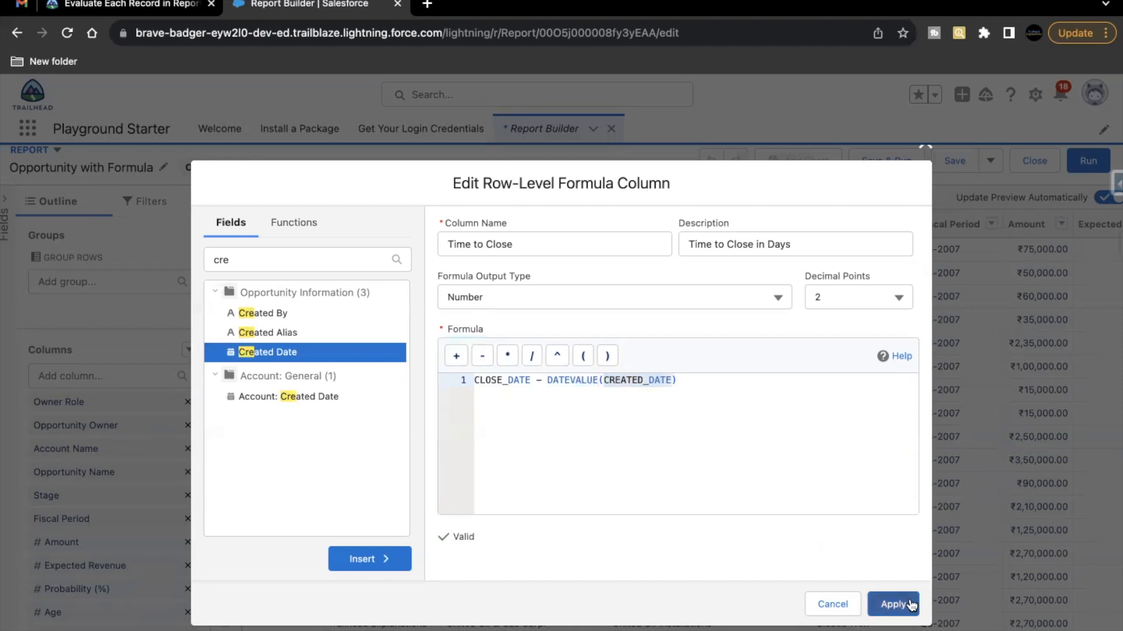
Apply the Time to Close column and view its -3,290.00 values in the preview
left_click(893, 604)
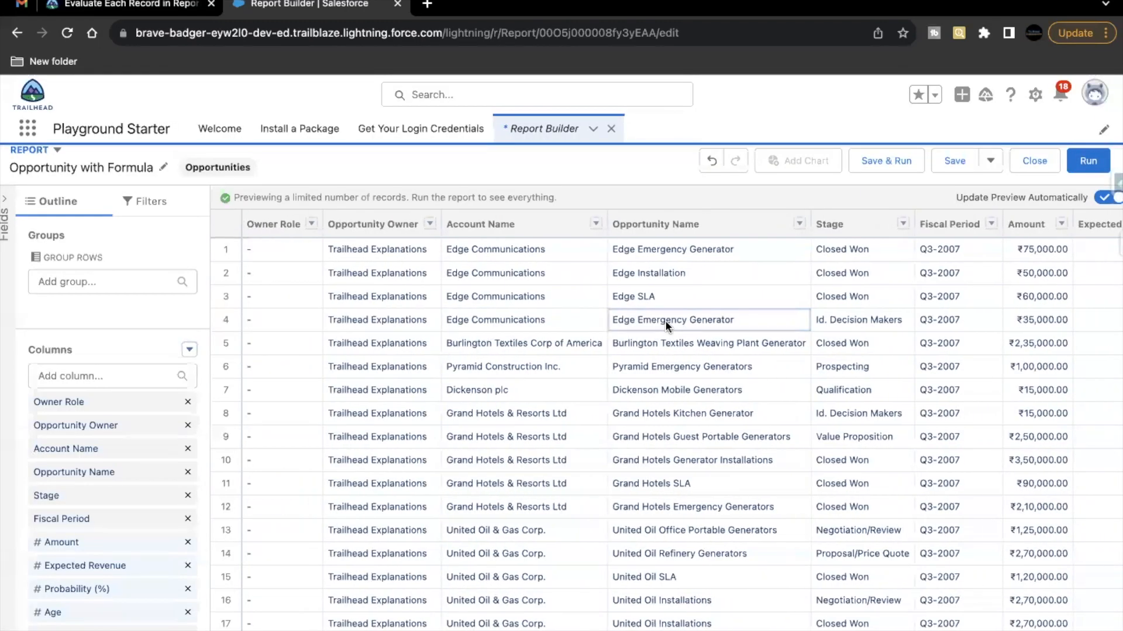
scroll("right", 3)
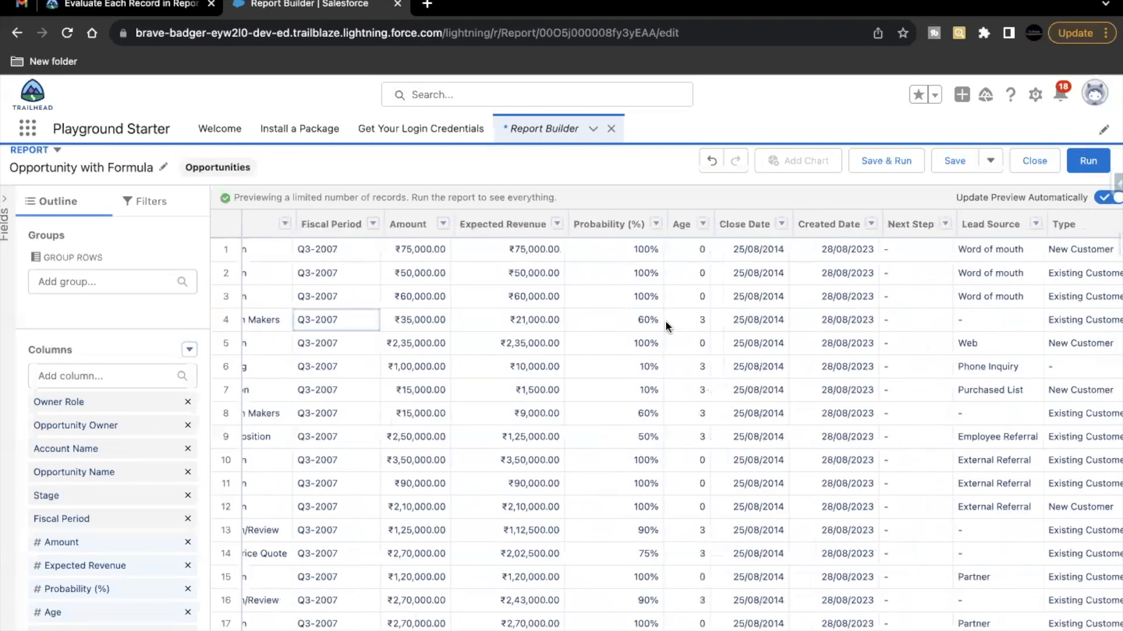
scroll("right", 3)
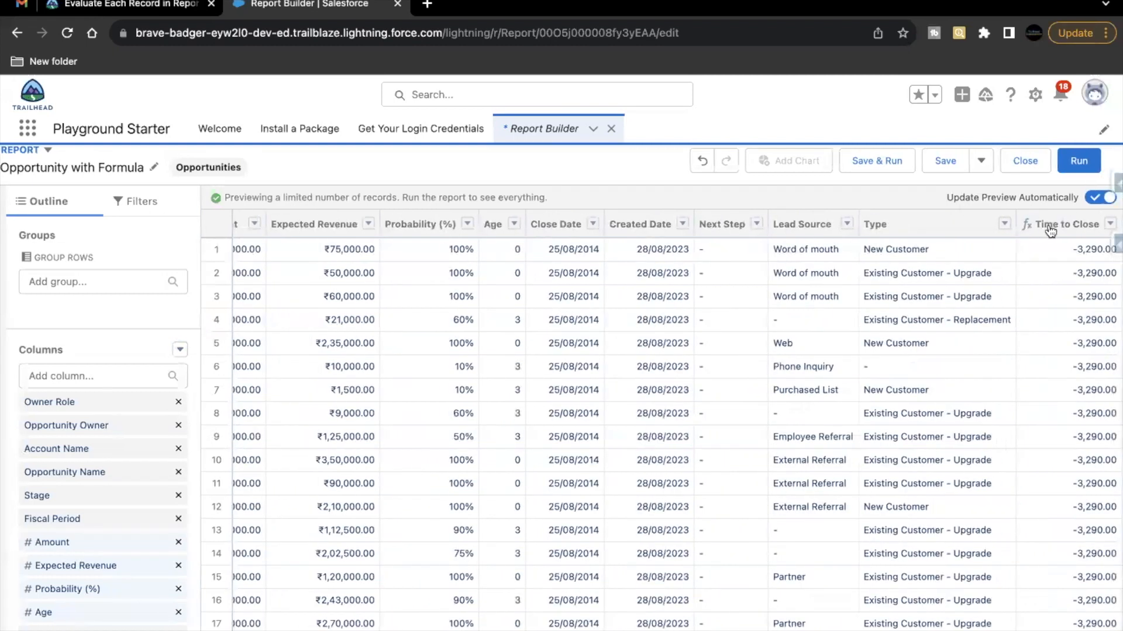
mouse_move(1076, 238)
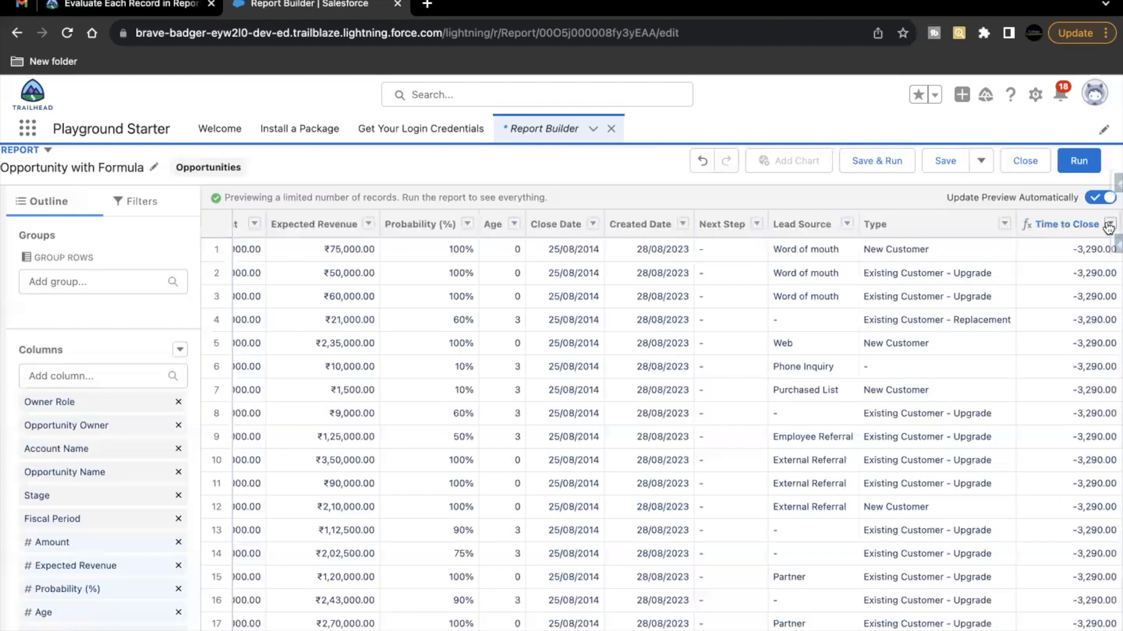
Edit the Time to Close formula to use 0 decimal points, showing -3,290
left_click(1111, 224)
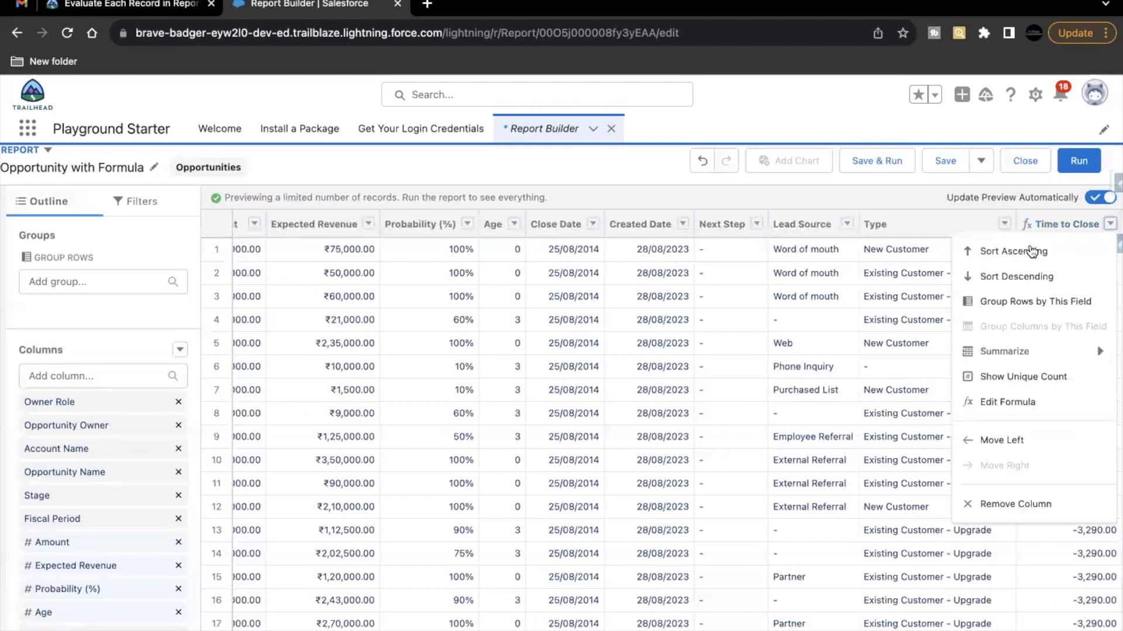
left_click(1004, 351)
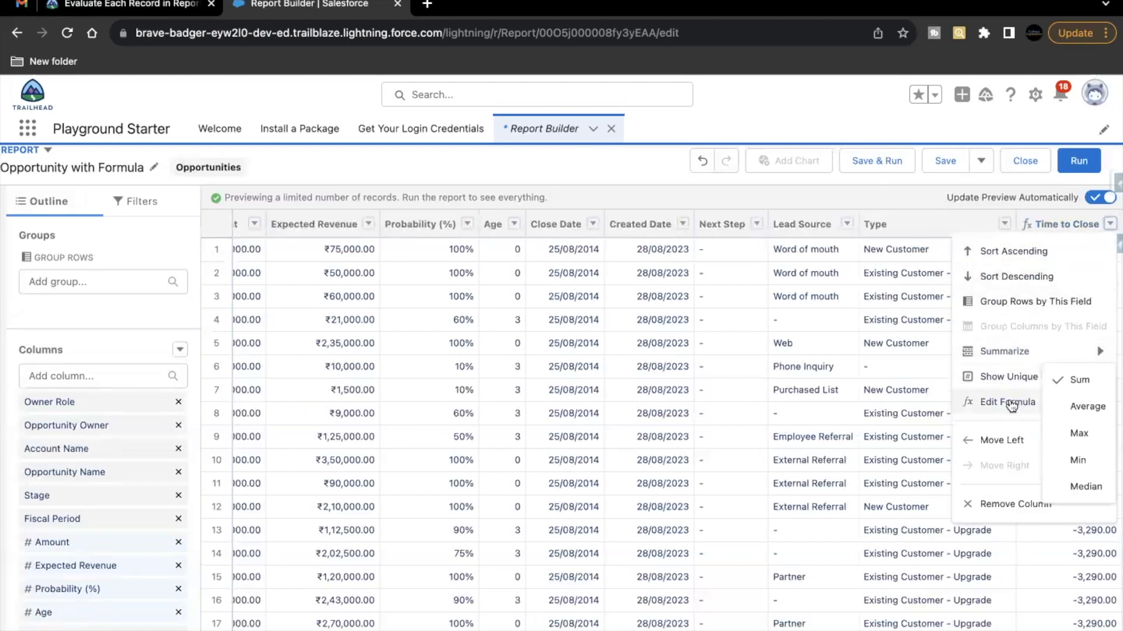
left_click(1007, 401)
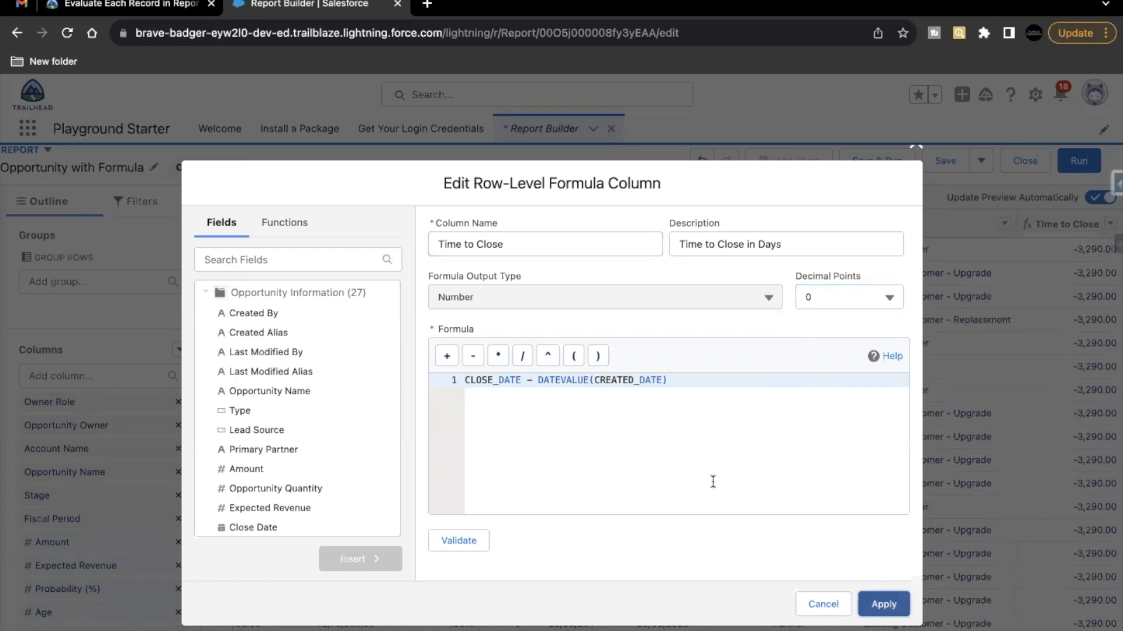
left_click(883, 603)
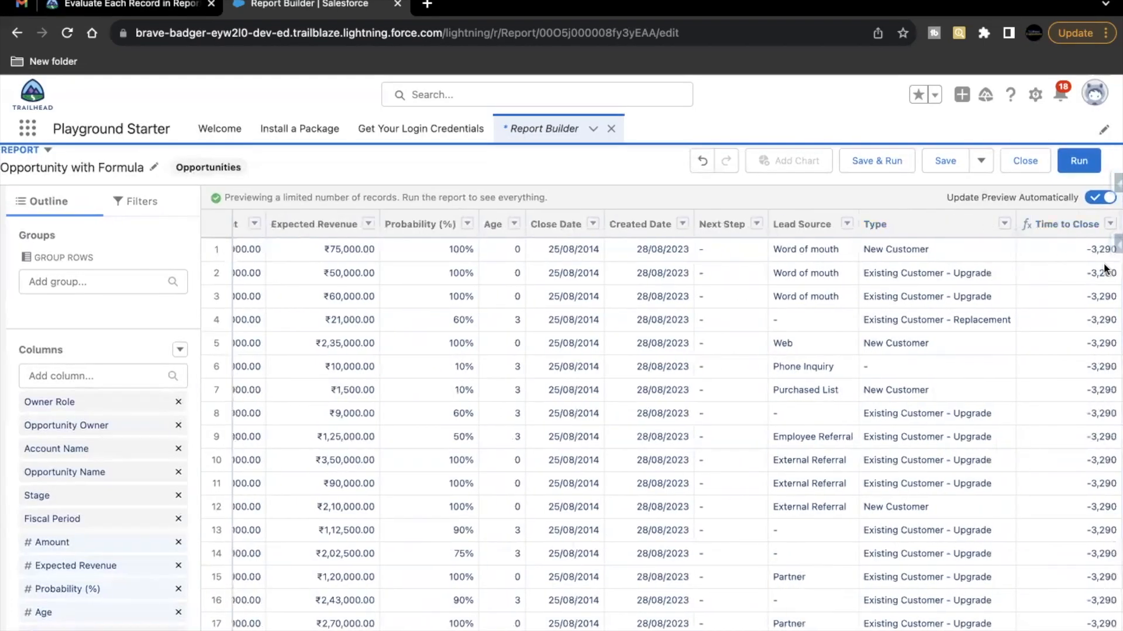
Review the first opportunity's Close Date and Created Date columns
scroll("left", 3)
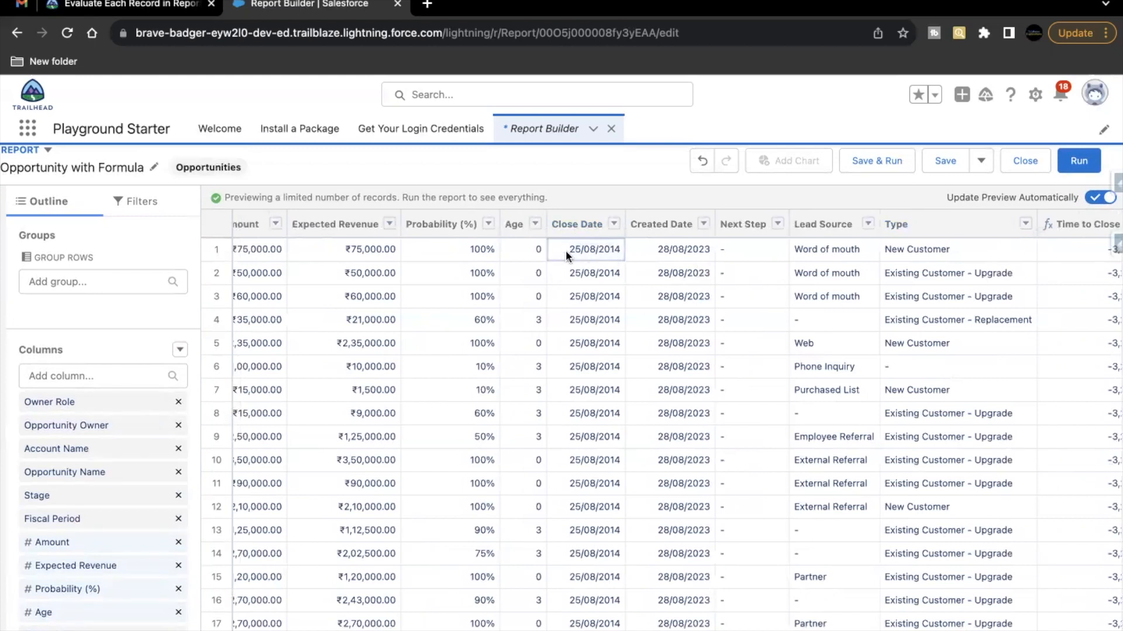
mouse_move(646, 255)
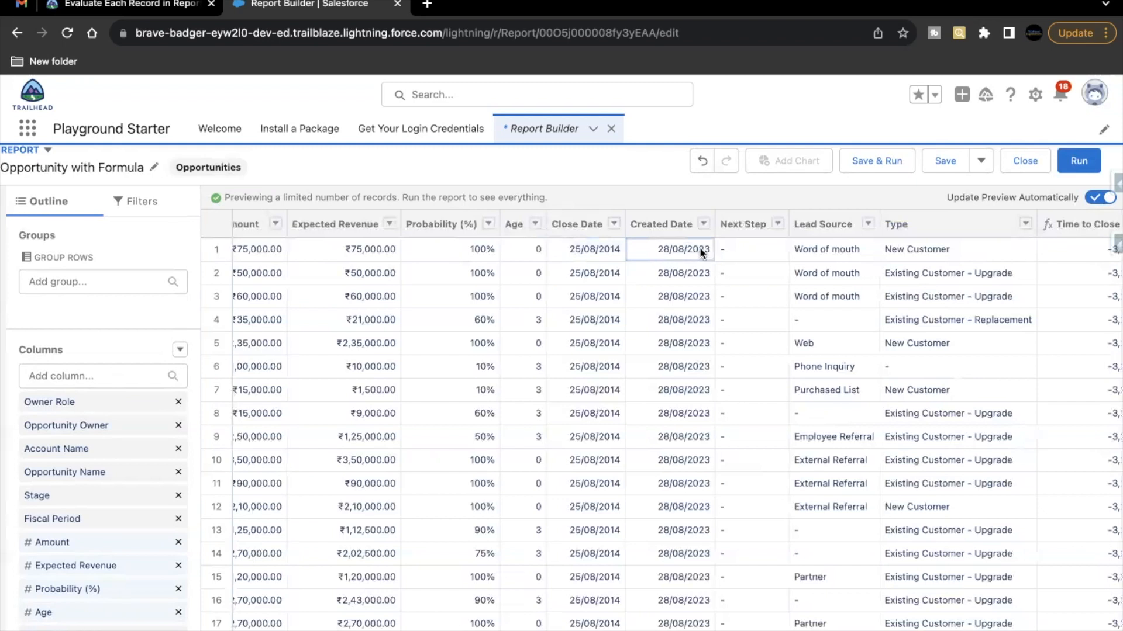
left_click(591, 249)
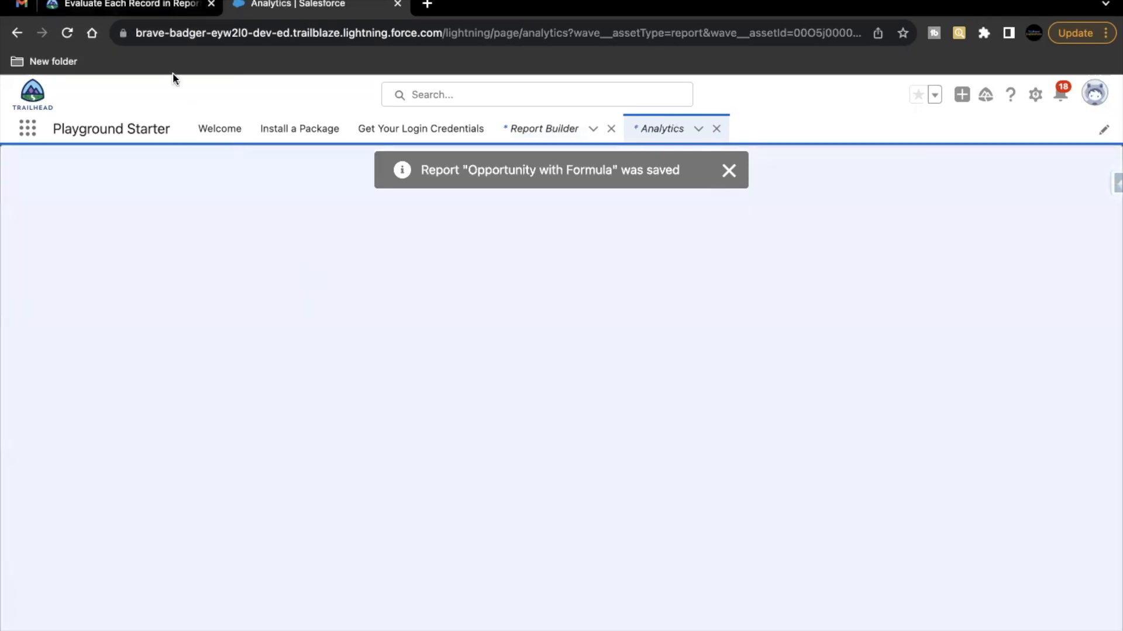
Check the remaining Trailhead steps, then return to the saved report with 29 records
left_click(122, 6)
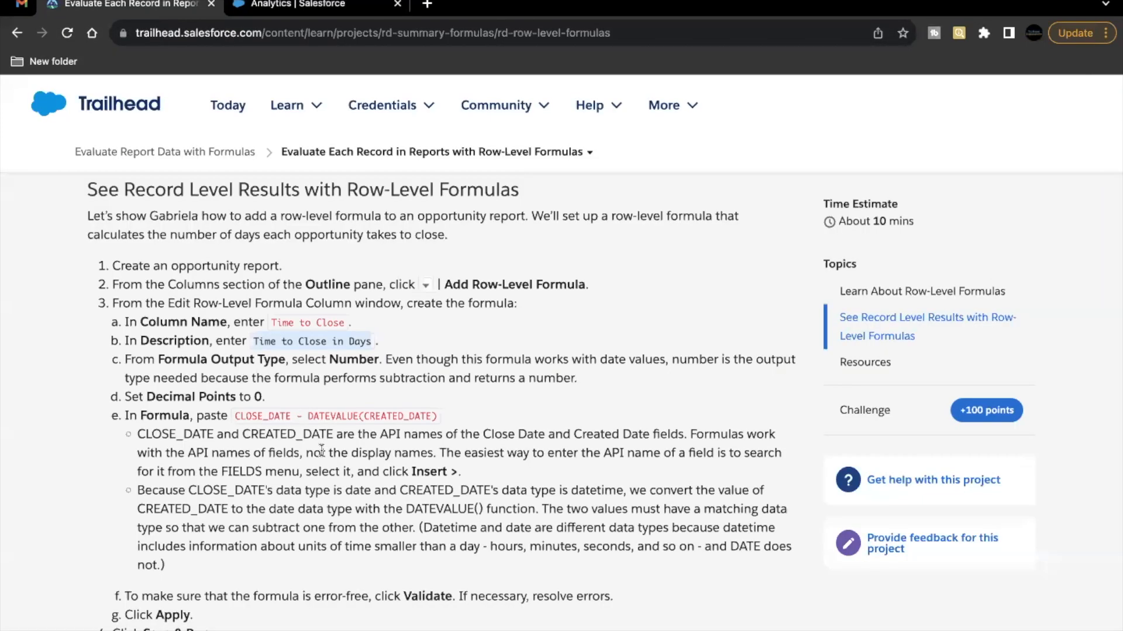
scroll("down", 3)
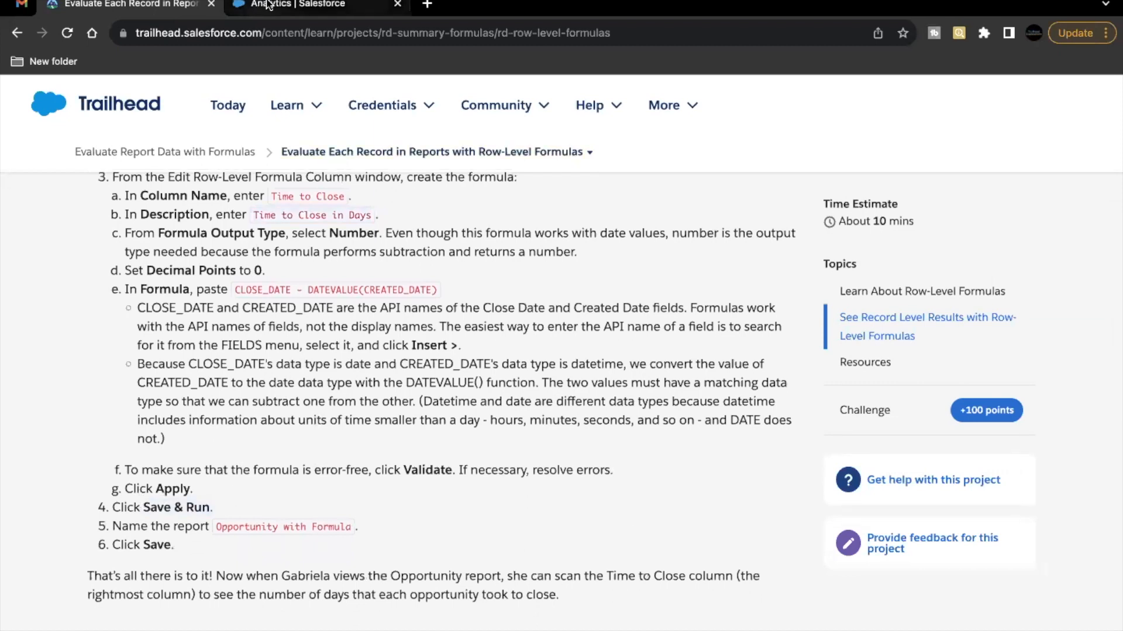
left_click(315, 5)
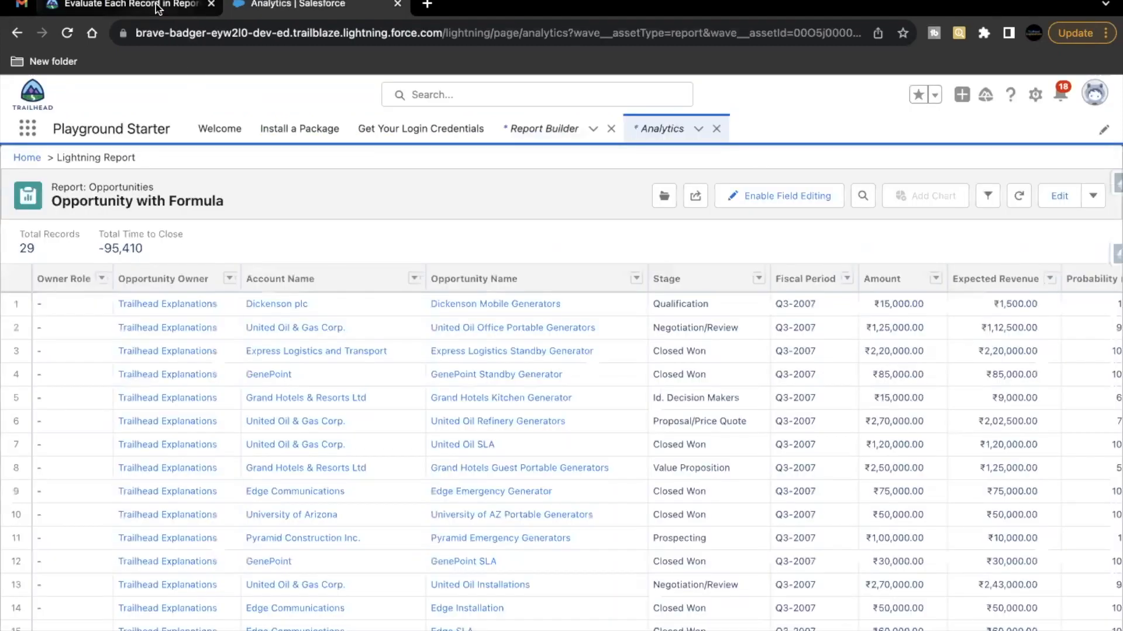
Verify the Trailhead step, earning +100 points and reaching 75% project completion
left_click(125, 6)
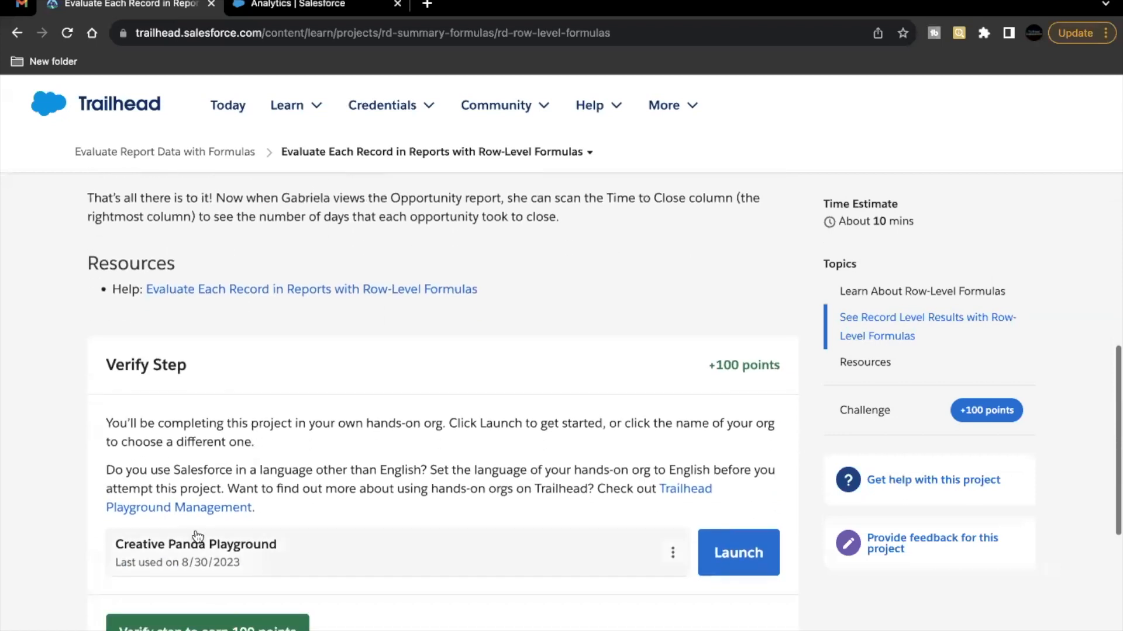
scroll("down", 3)
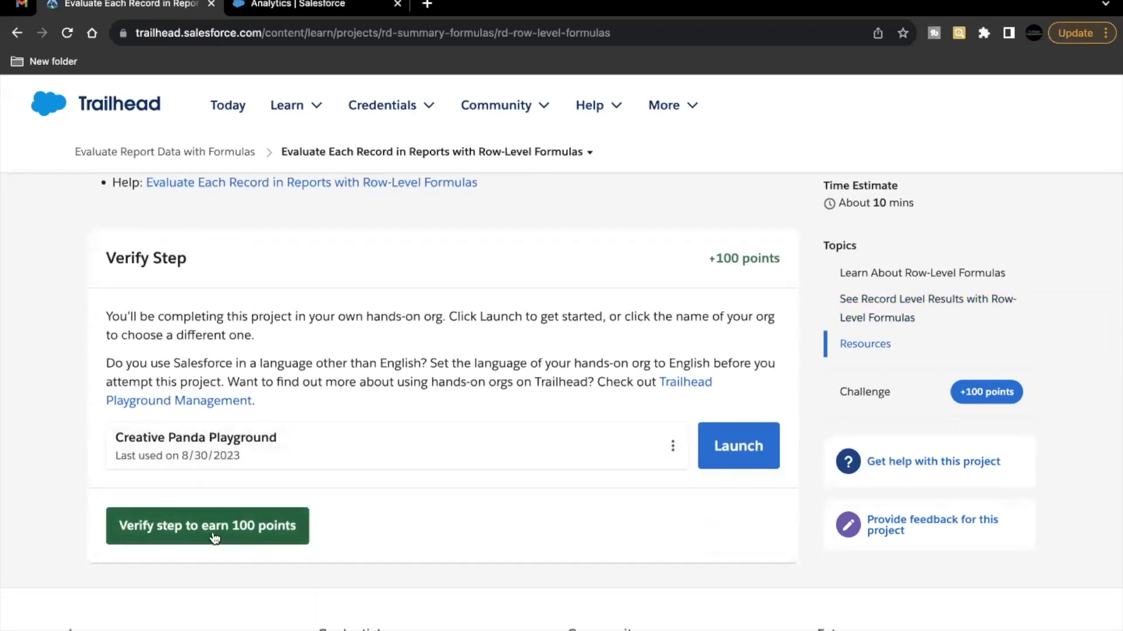
left_click(207, 525)
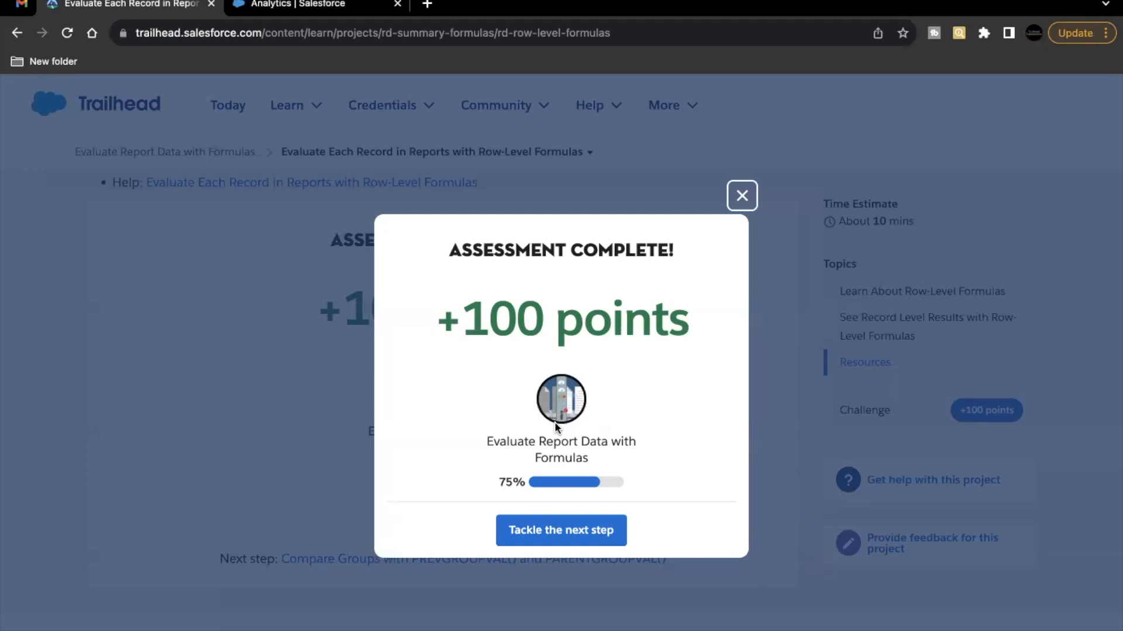
mouse_move(839, 590)
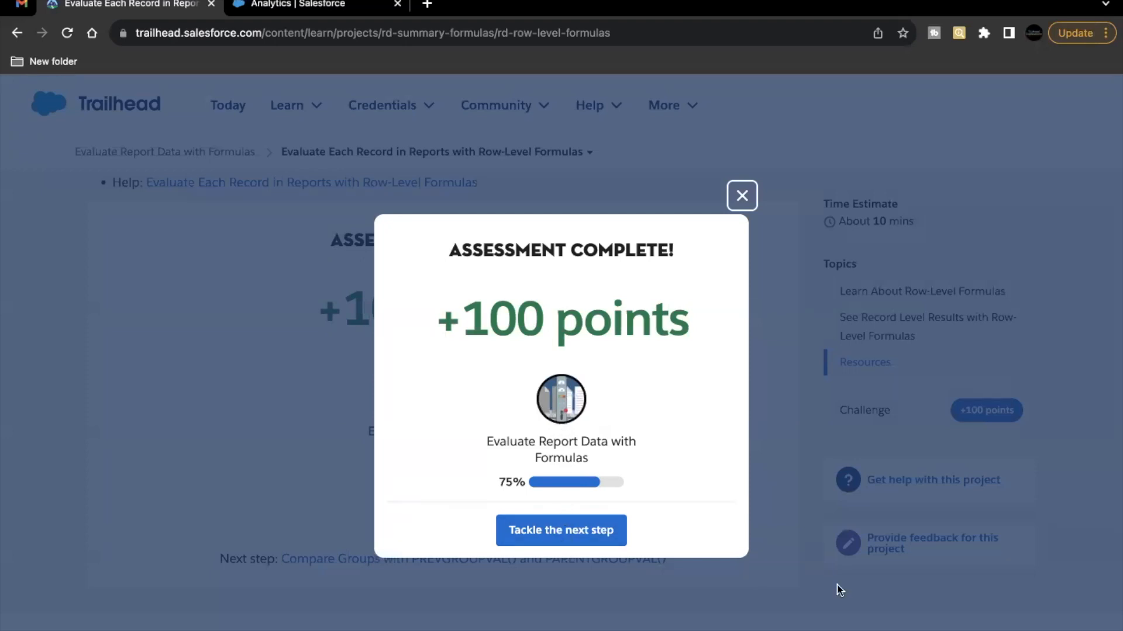